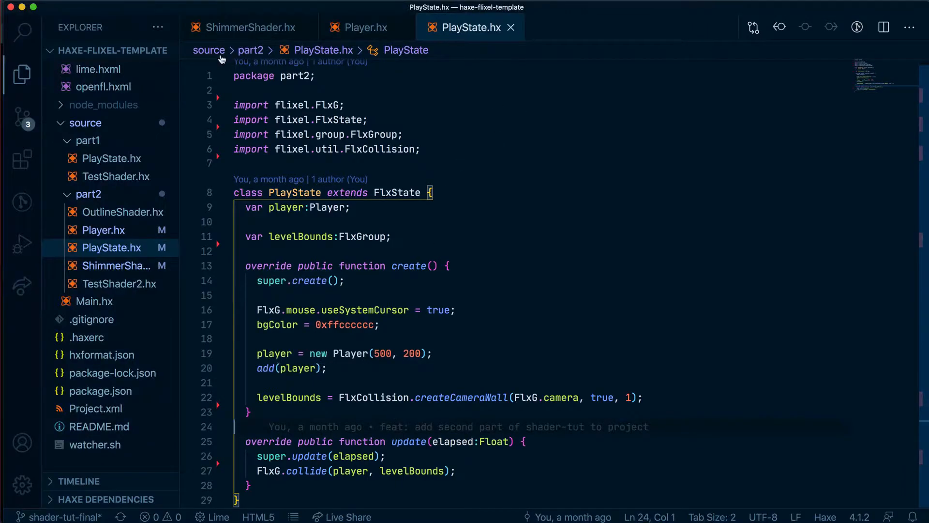
- Cut the shimmer uTime lines from Player.update and add shimmer.uTime.value[0] += elapsed; after super.update in PlayState
left_click(366, 28)
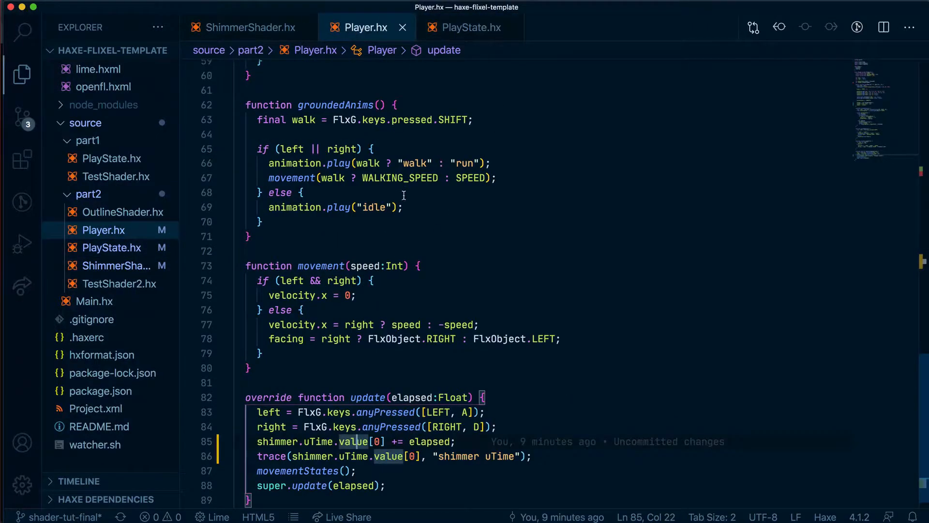
left_click(531, 455)
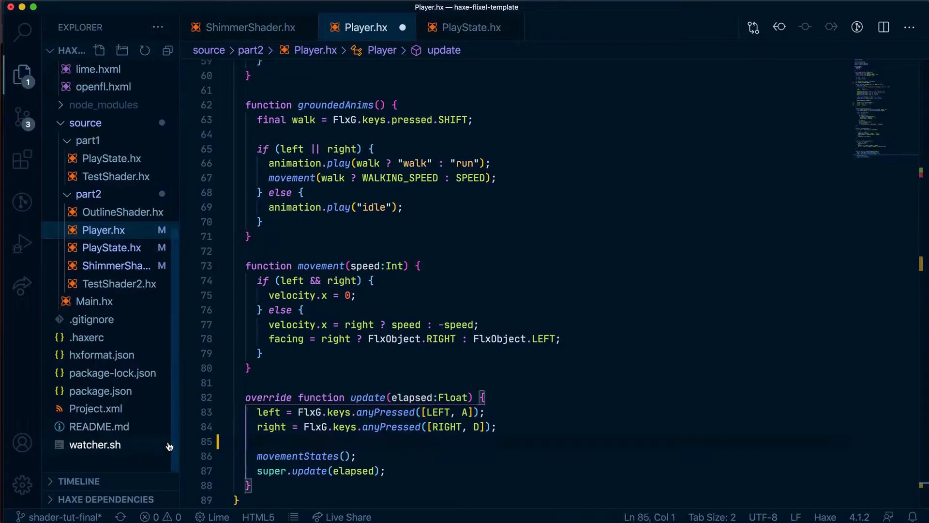
left_click(471, 27)
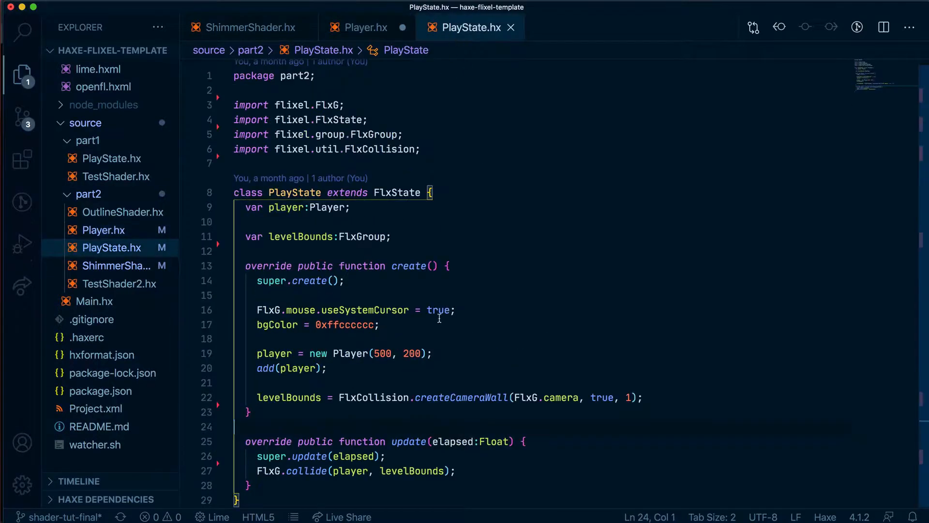
left_click(388, 456)
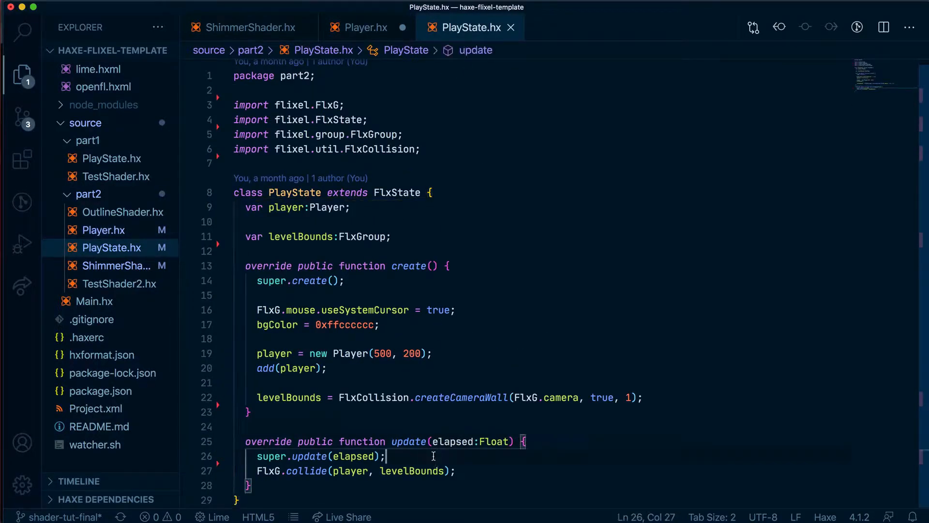
type("shimmer.uTime.value[0] += elapsed;")
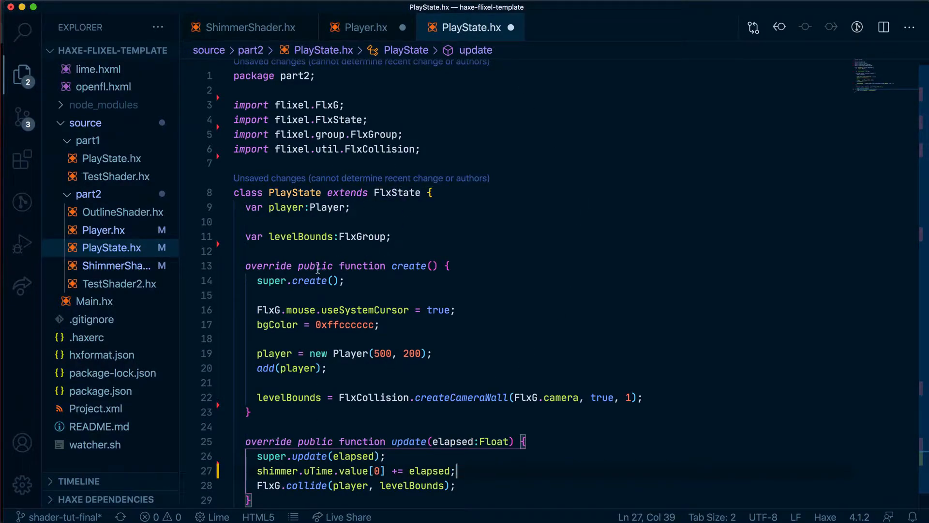
mouse_move(368, 27)
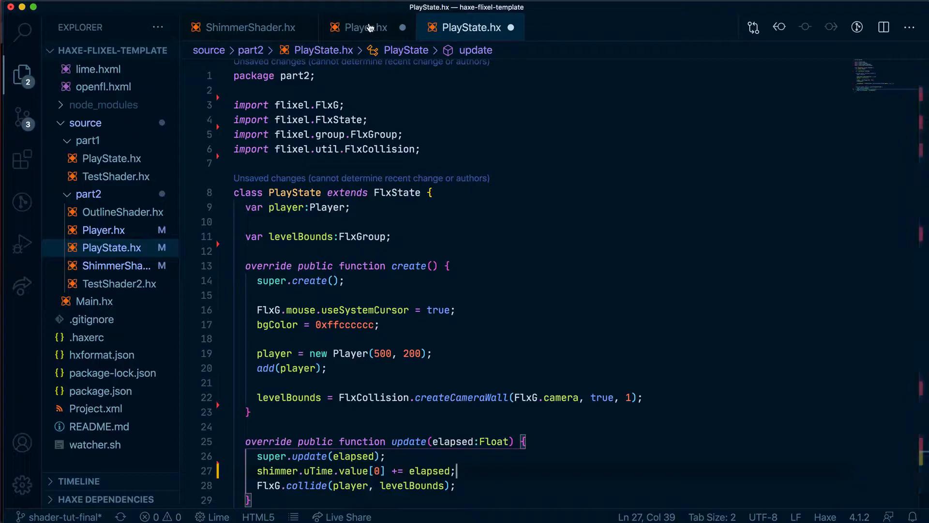
- Return to Player.hx and scroll up to its constructor's shimmer setup
left_click(365, 27)
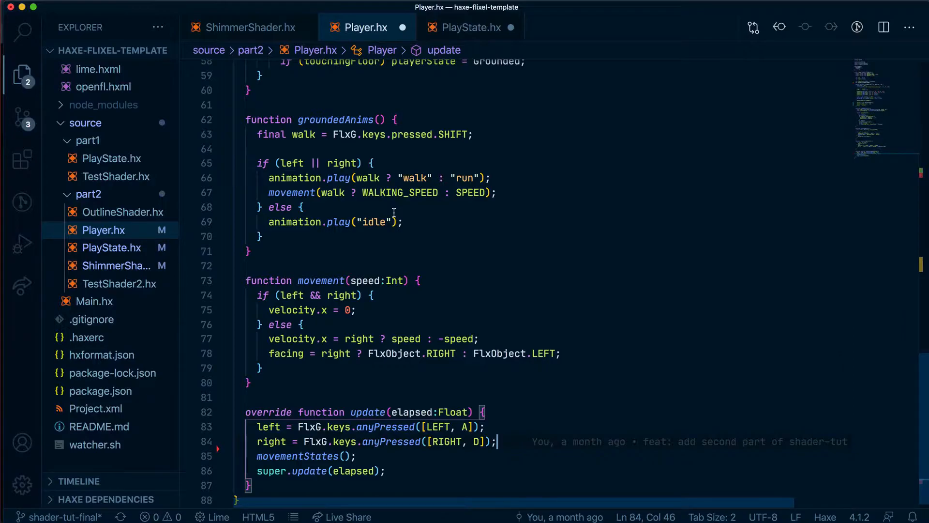
scroll("up", 3)
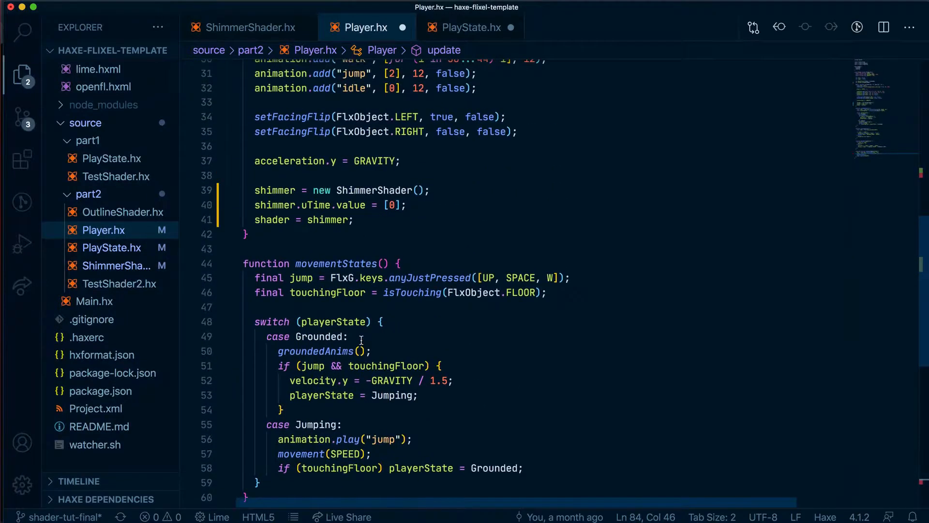
mouse_move(472, 27)
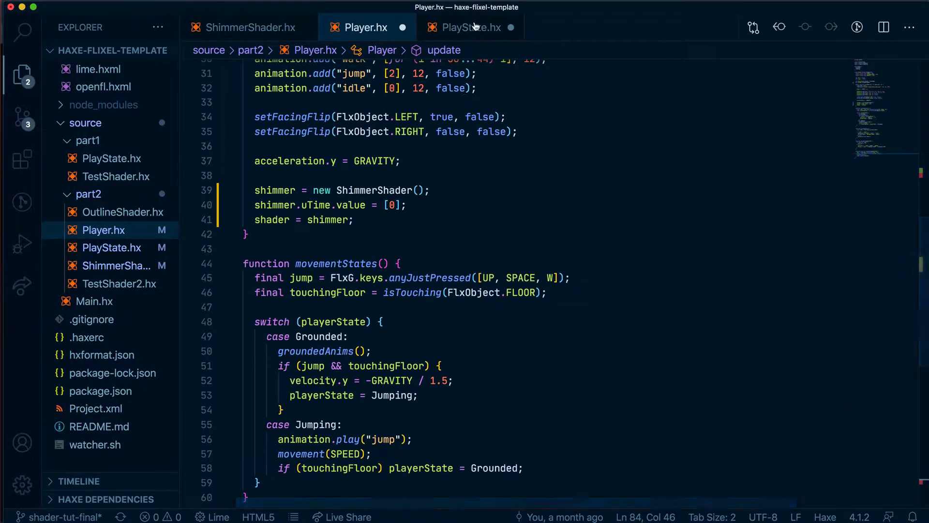
- Move the ShimmerShader creation lines from Player's constructor into PlayState.create after createCameraWall, removing Player's shimmer field
left_click(467, 27)
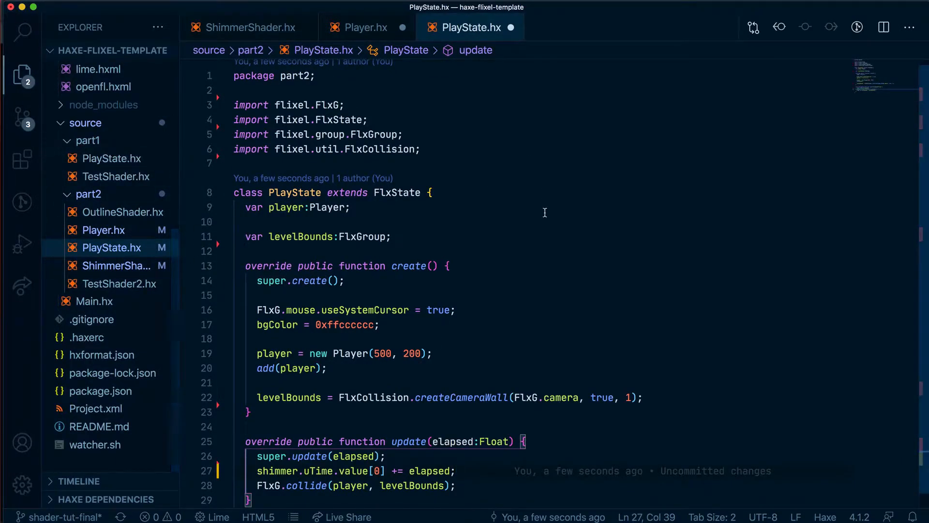
left_click(366, 27)
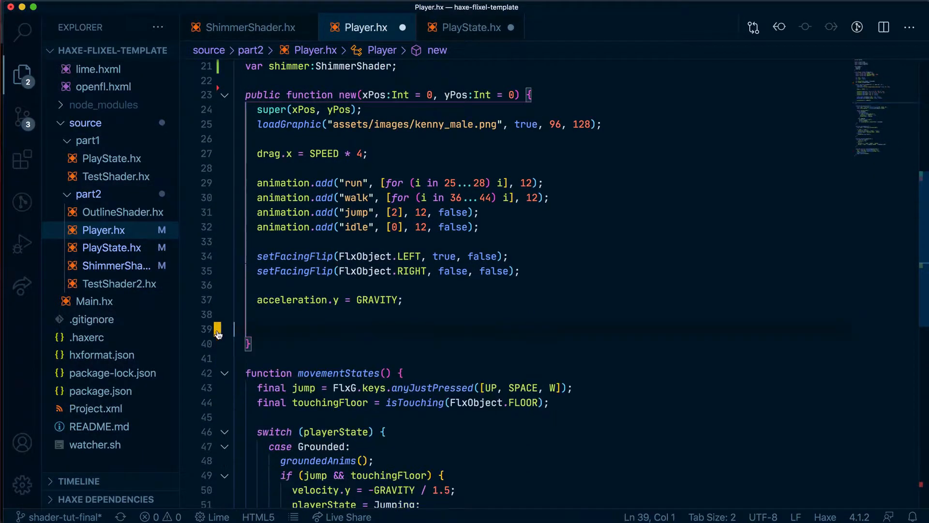
left_click(471, 28)
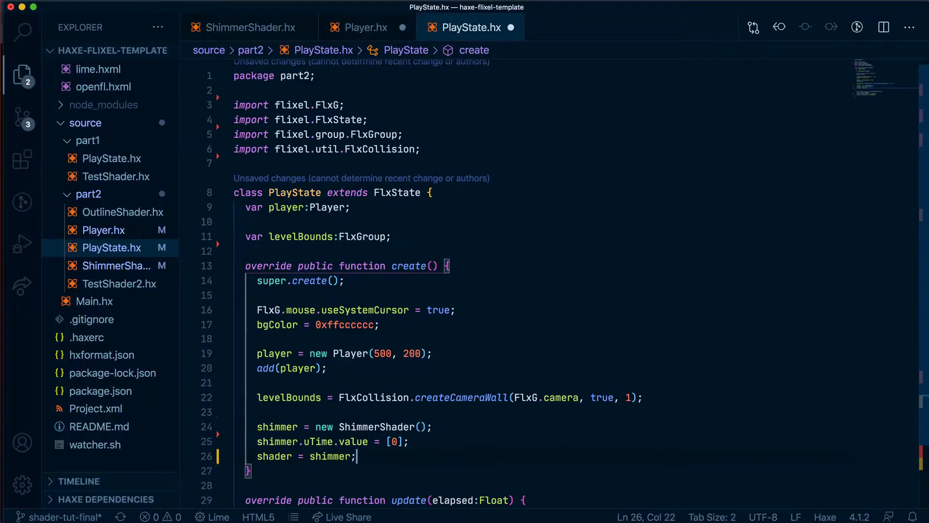
left_click(365, 27)
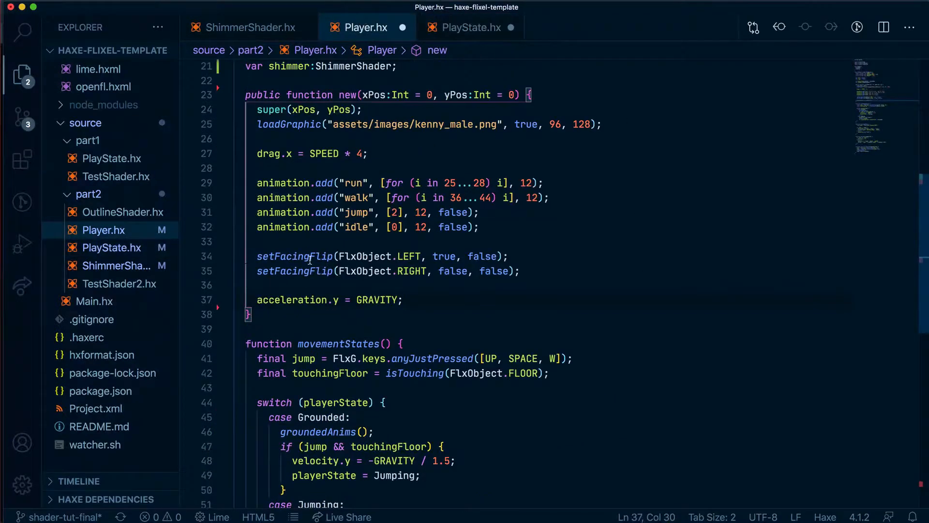
scroll("up", 3)
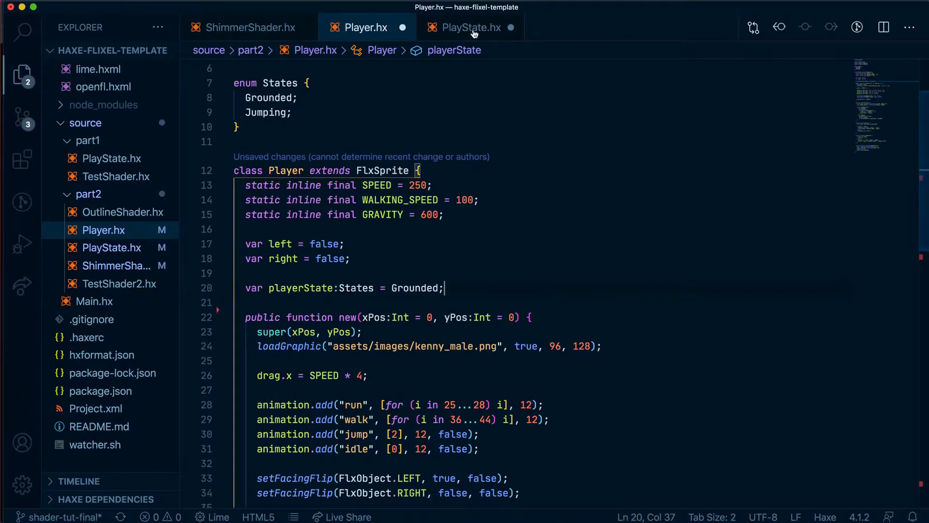
- Declare var shimmer:ShimmerShader; and var cameraTwo:FlxCamera; below levelBounds in PlayState, importing flixel.FlxCamera
left_click(468, 27)
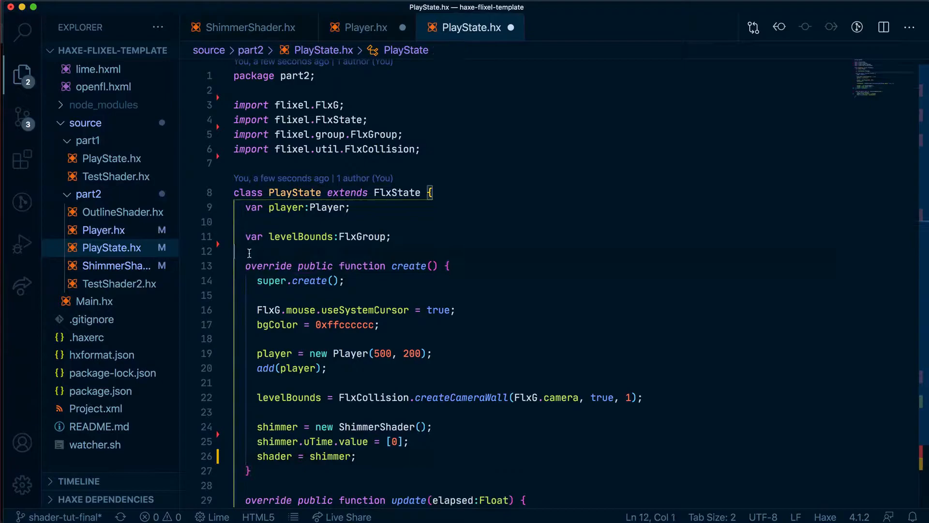
type("var shimmer:ShimmerShader;")
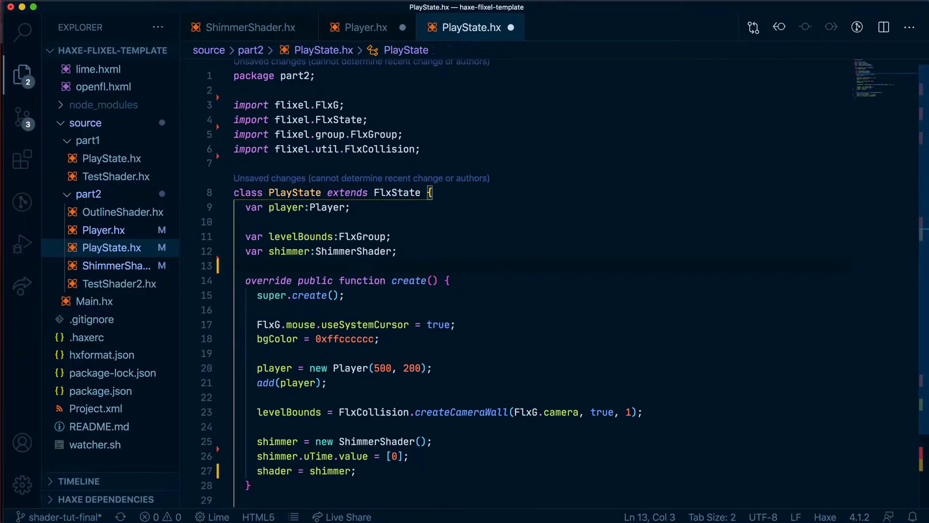
type("var cameraTwo:FlxCamera;")
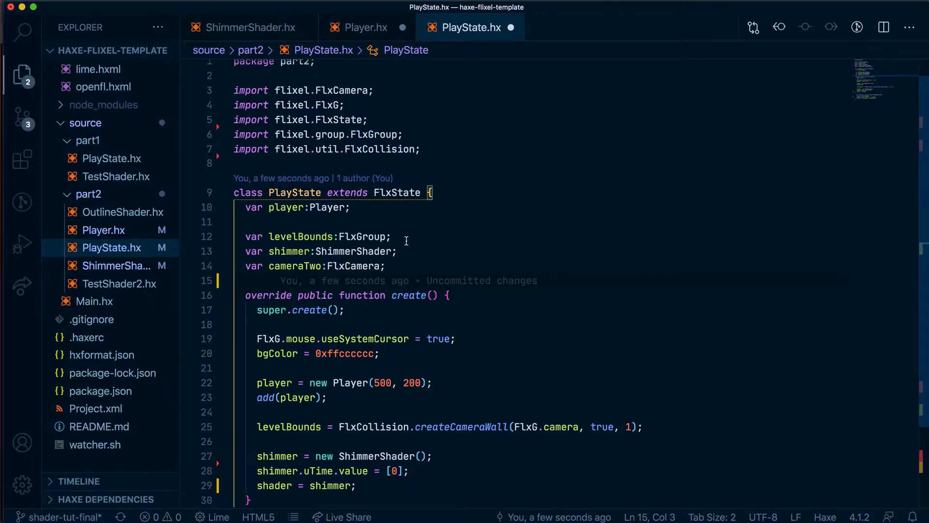
scroll("down", 3)
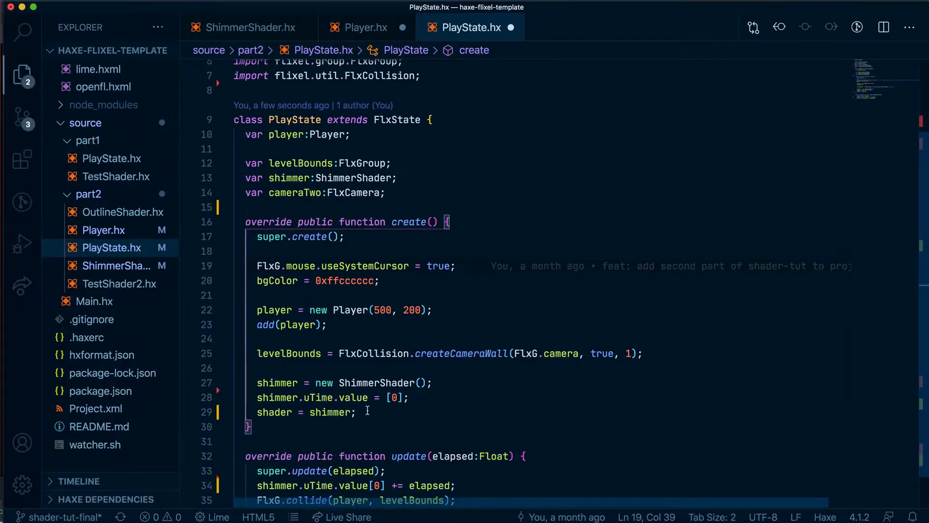
- Add cameraTwo = new FlxCamera(0, 0, 96, 128); at the end of PlayState.create
left_click(374, 412)
type("cameraTwo =")
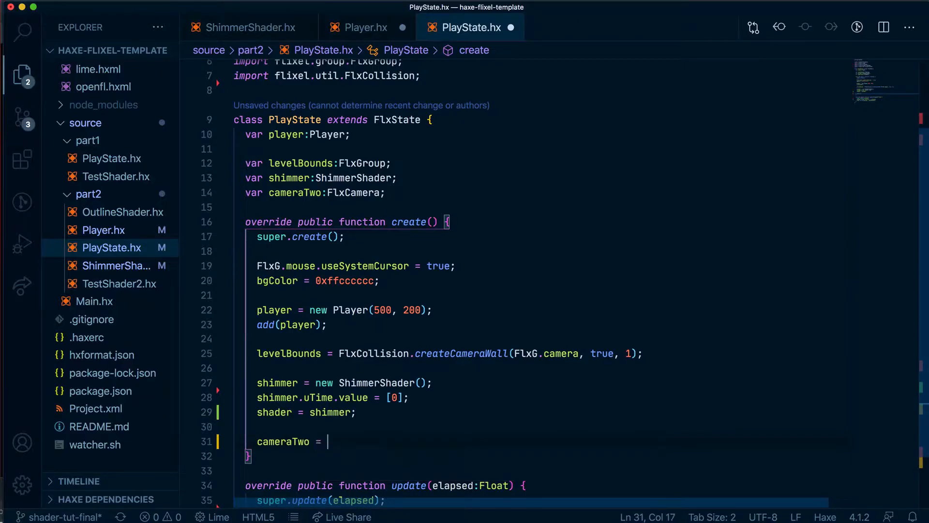
type("new FlxCamera(")
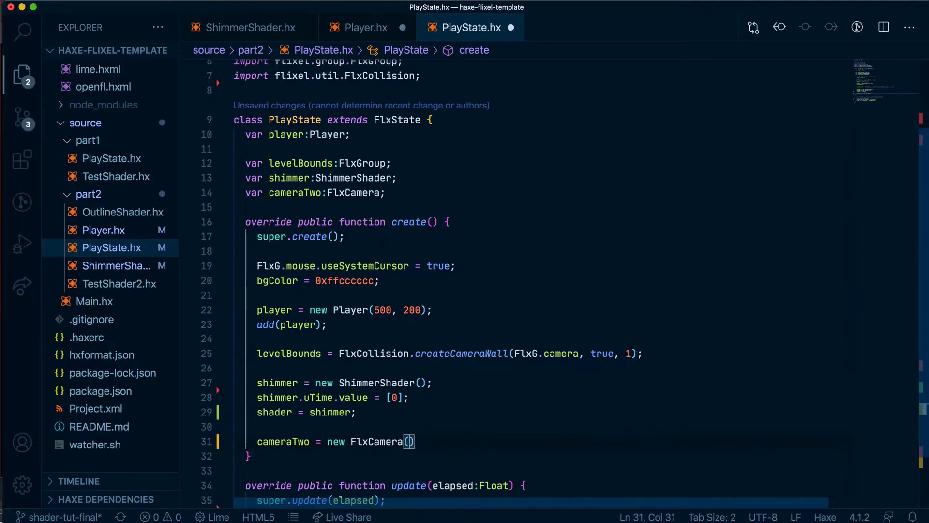
type("0, 0, 96, 128")
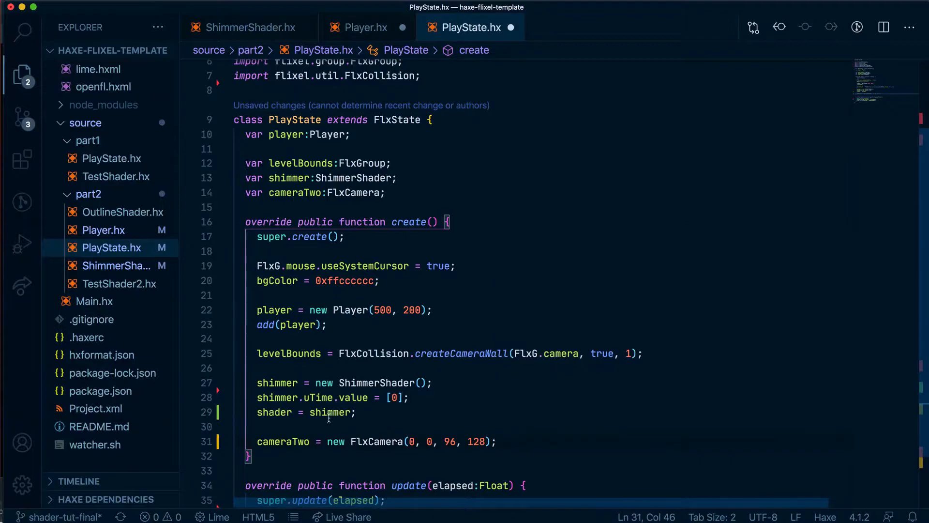
mouse_move(449, 441)
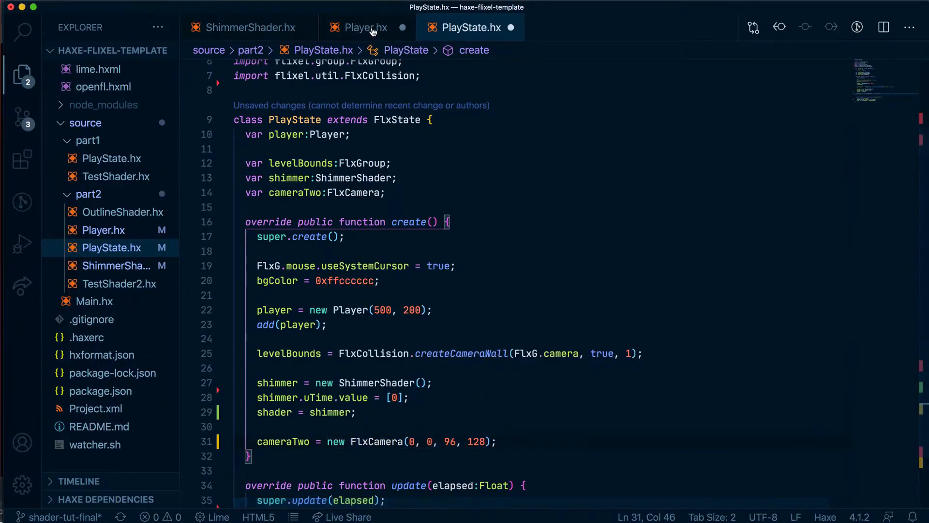
left_click(366, 27)
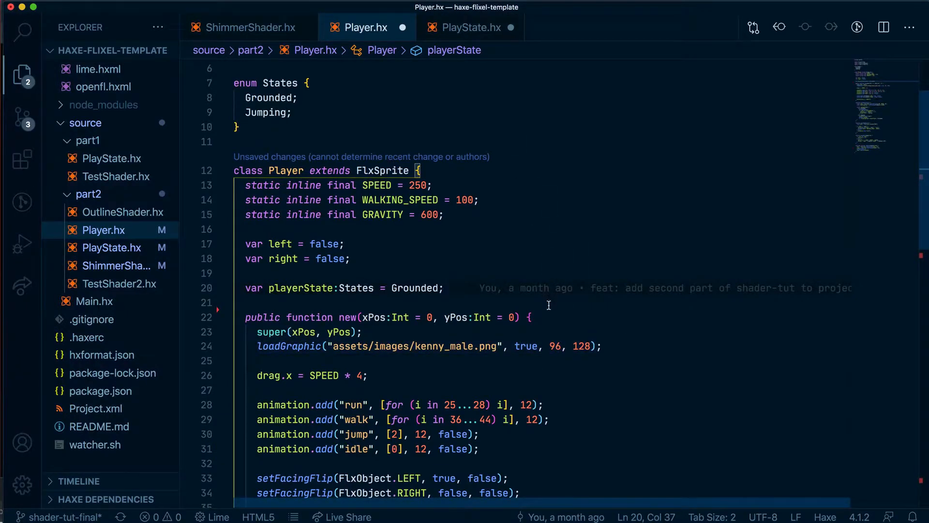
mouse_move(471, 27)
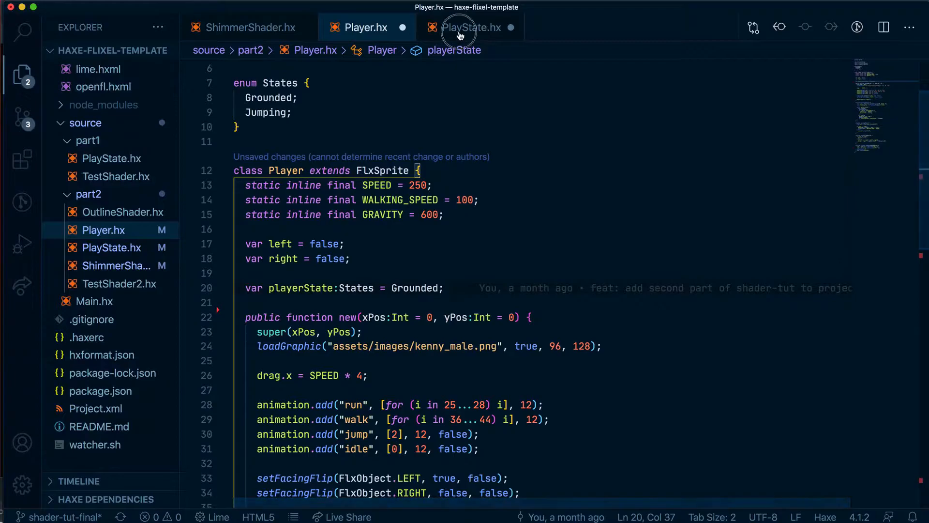
- Add cameraTwo.follow(player); on the line below the camera creation
left_click(471, 27)
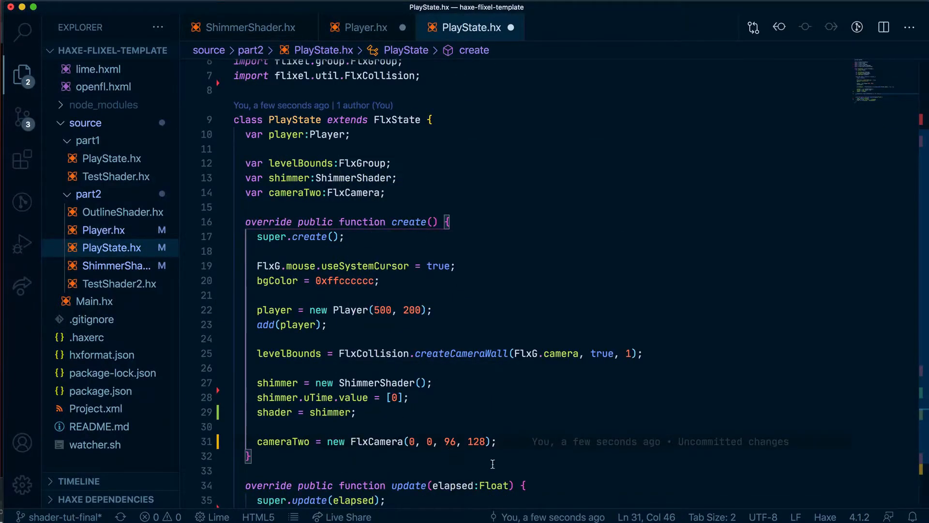
key("enter")
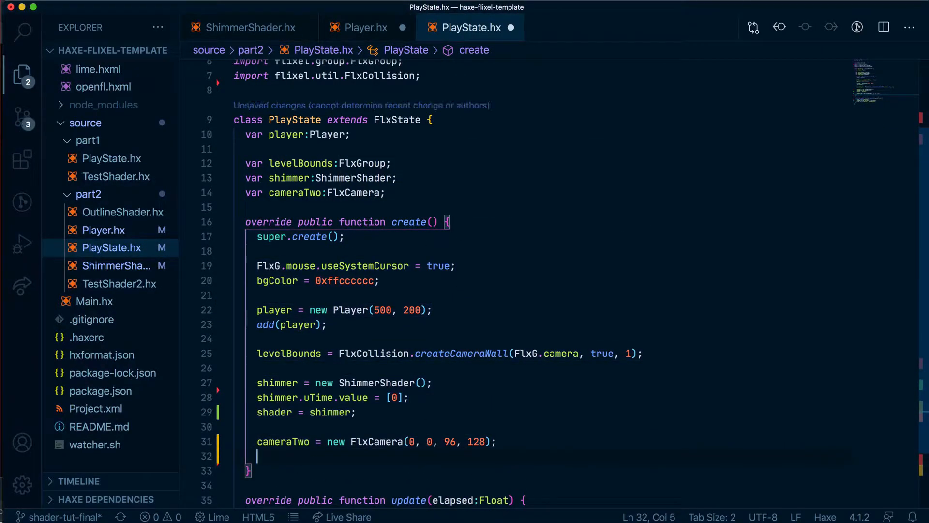
type("cameraTw")
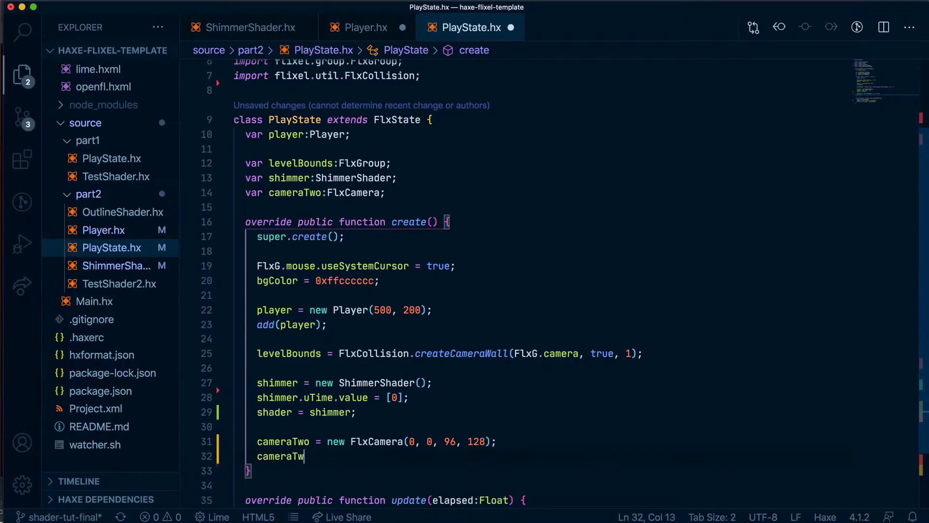
type(".follow(player")
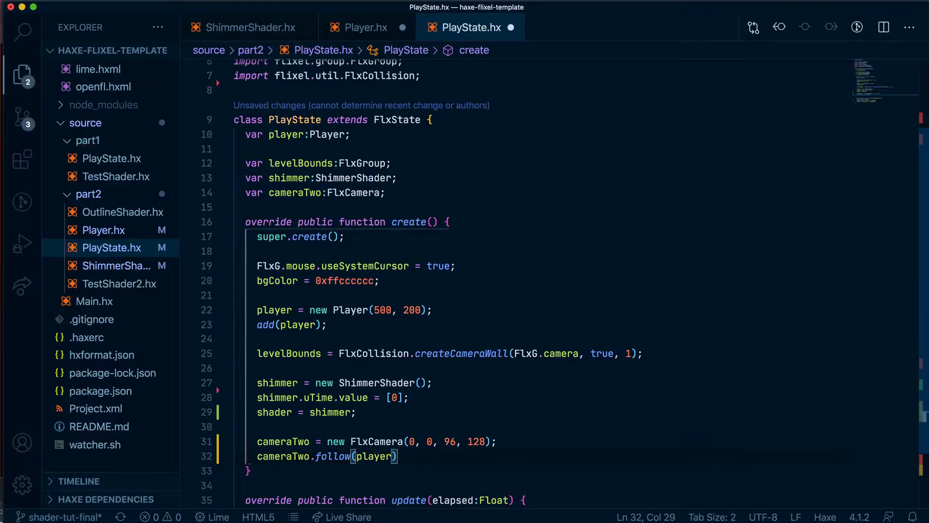
type(";")
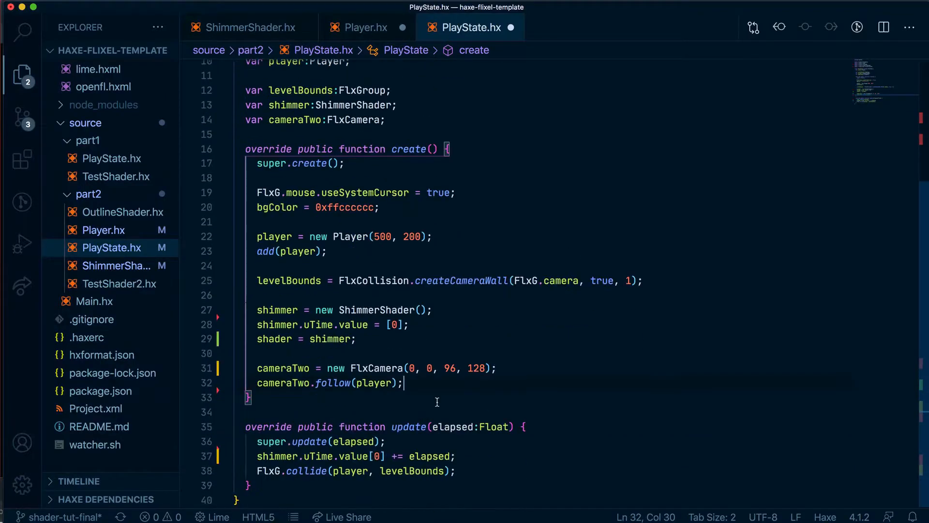
- Add cameraTwo.setFilters([new ShaderFilter(shimmer)]); with openfl.filters.ShaderFilter auto-imported
key("enter")
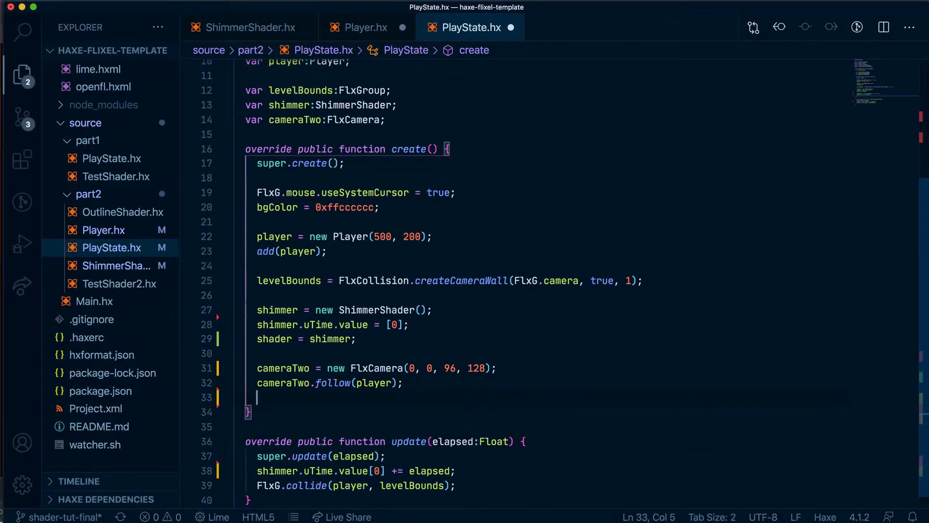
type("cameraTwo.setFilters(")
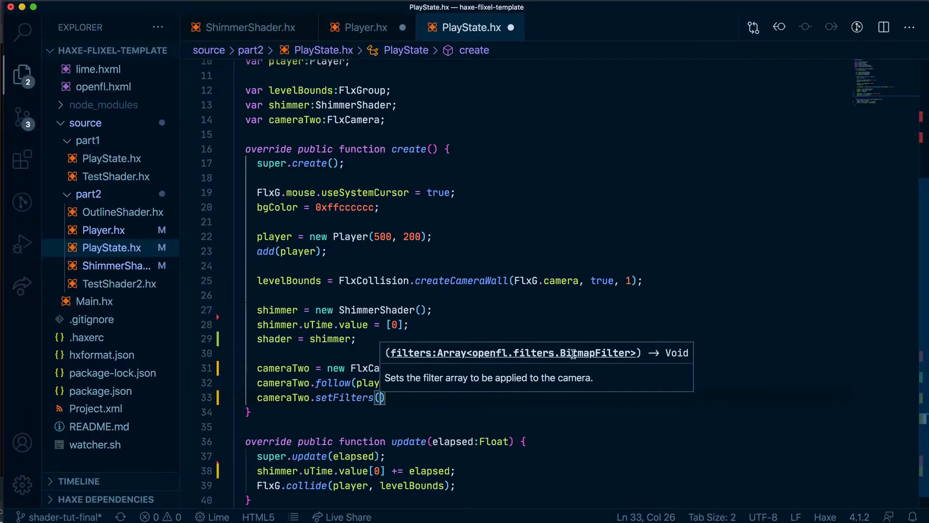
type("[]")
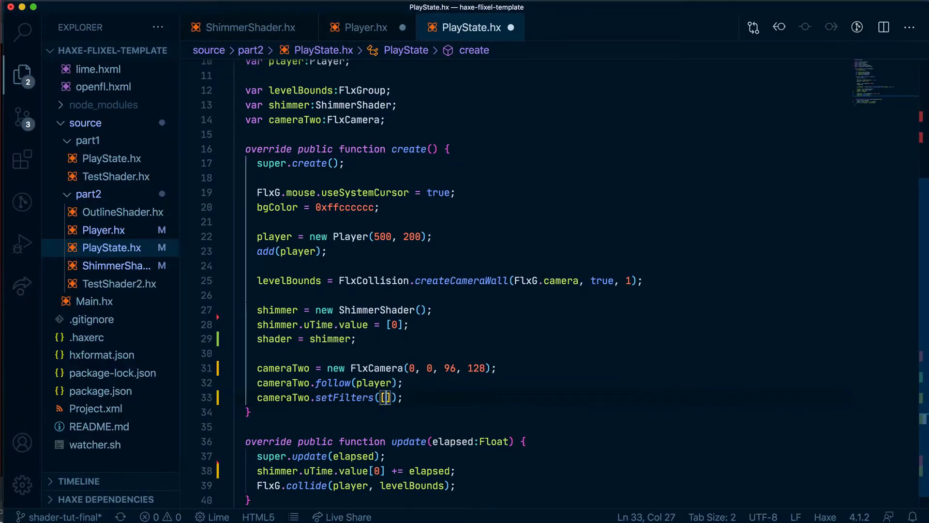
type("new Sahd")
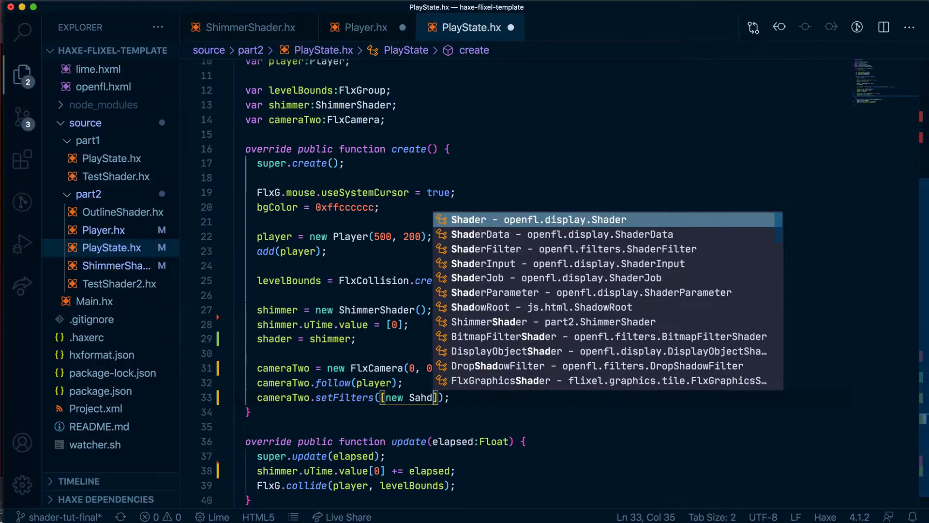
type("erFilter")
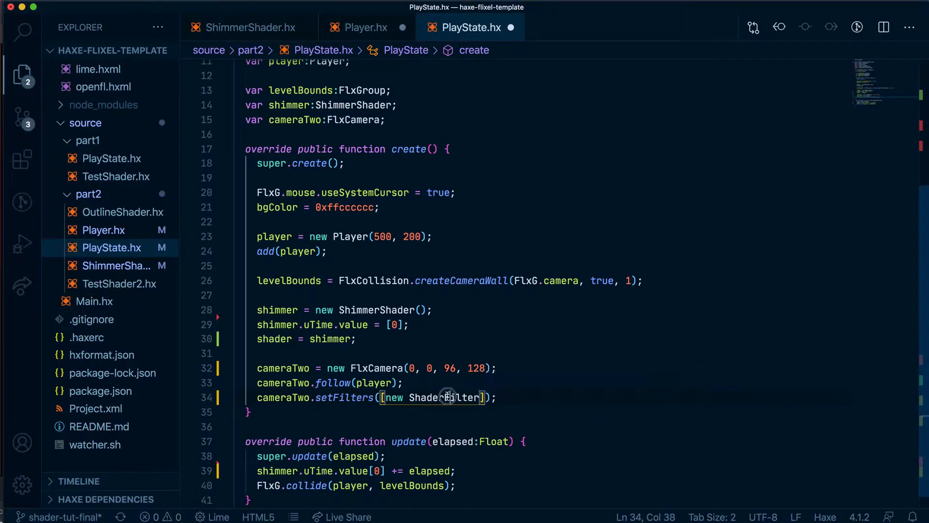
type("r")
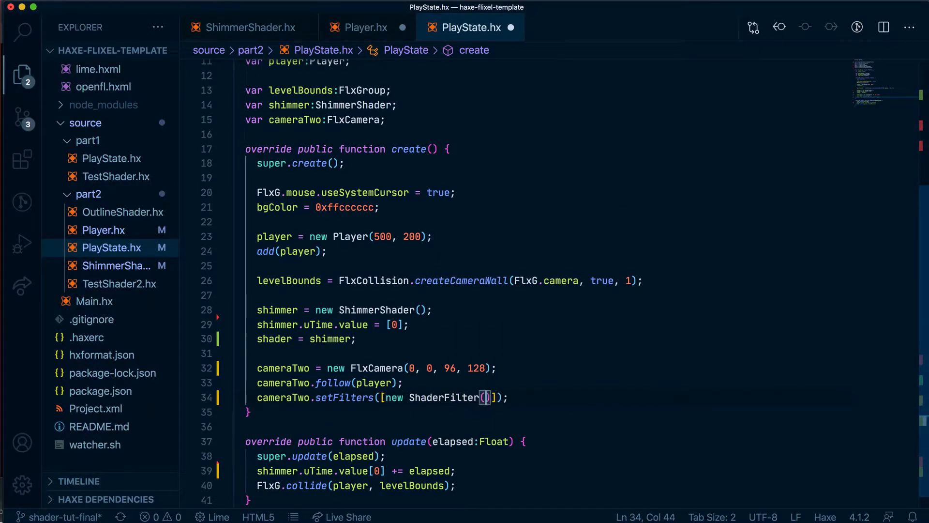
type("shimmer")
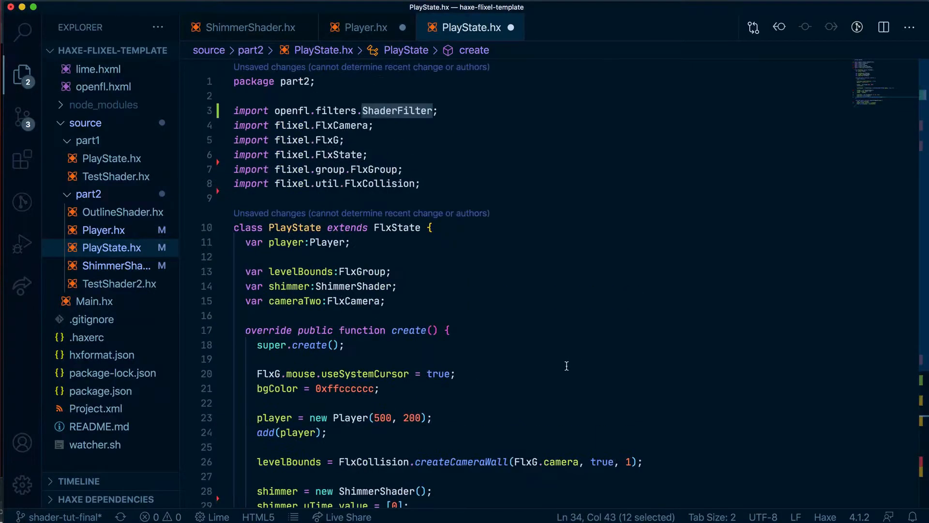
mouse_move(318, 125)
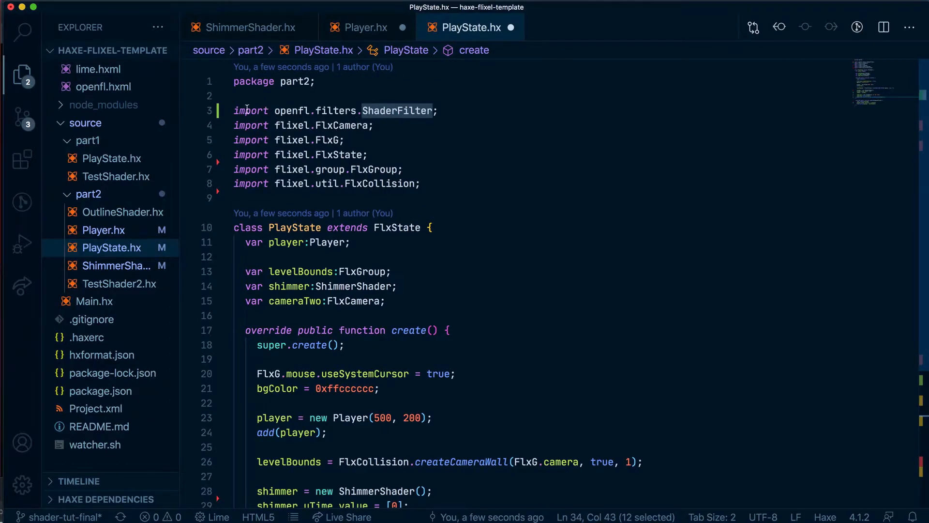
scroll("down", 3)
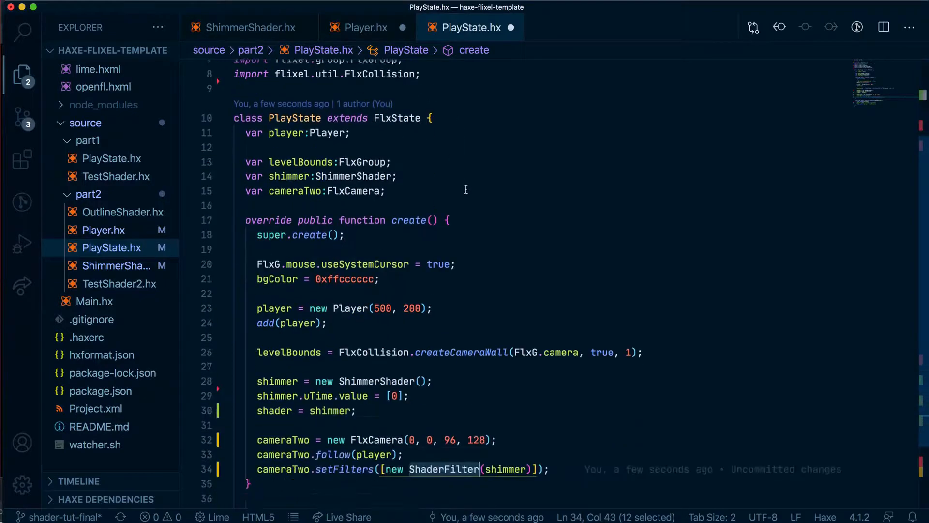
scroll("down", 3)
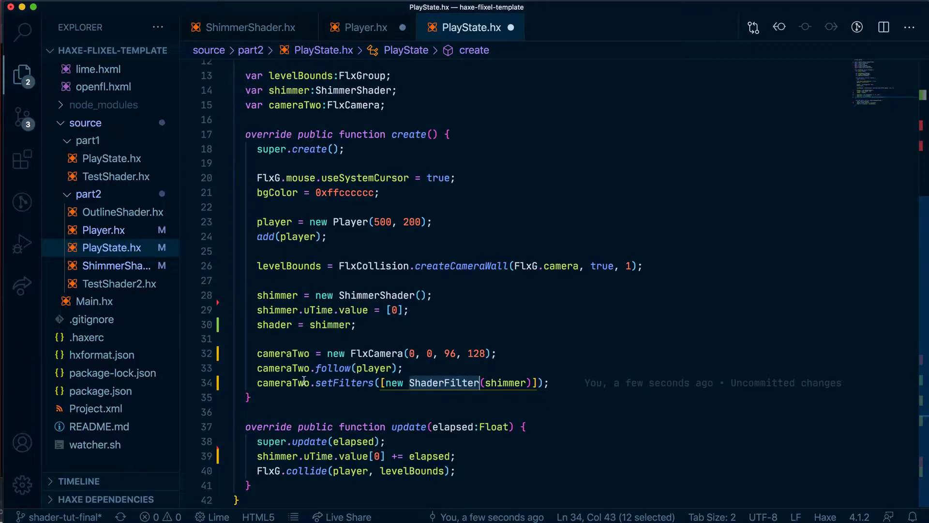
left_click(551, 383)
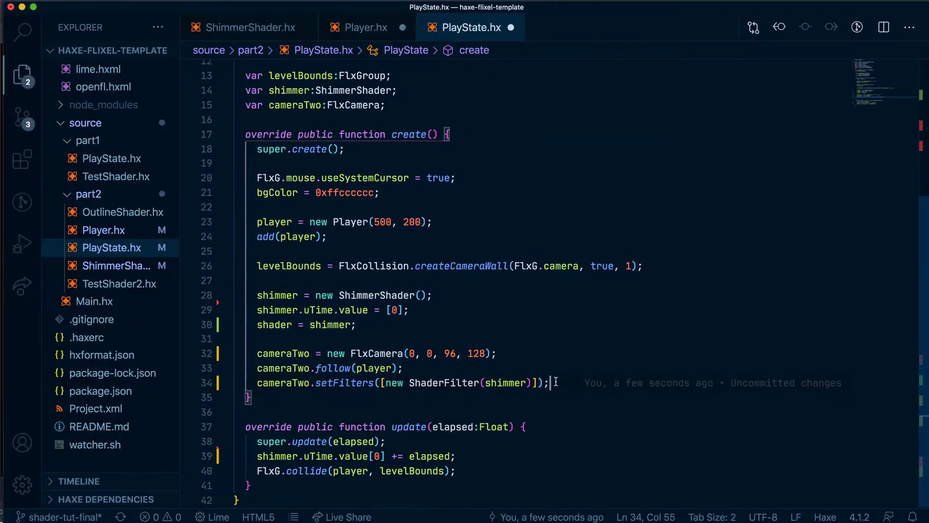
- Add cameraTwo.bgColor = FlxColor.TRANSPARENT; after the filter line
key("enter")
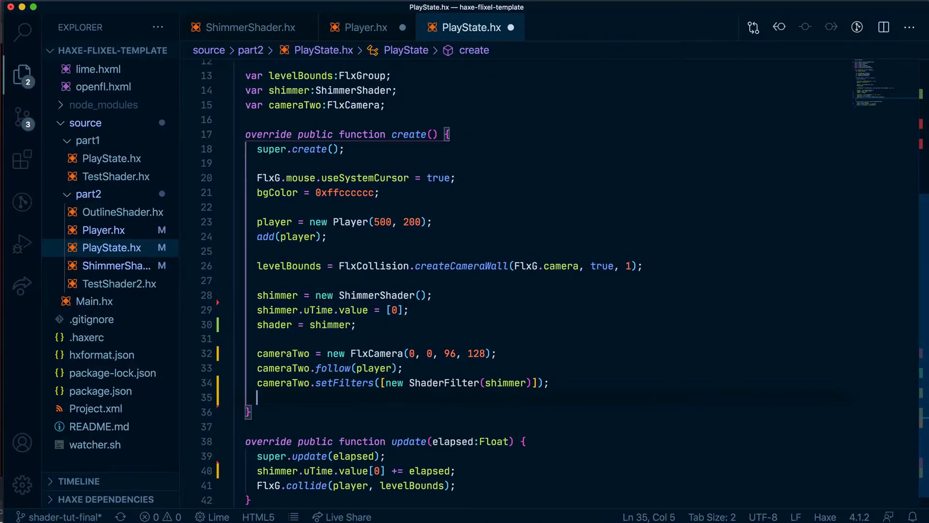
type("cameraTwo.")
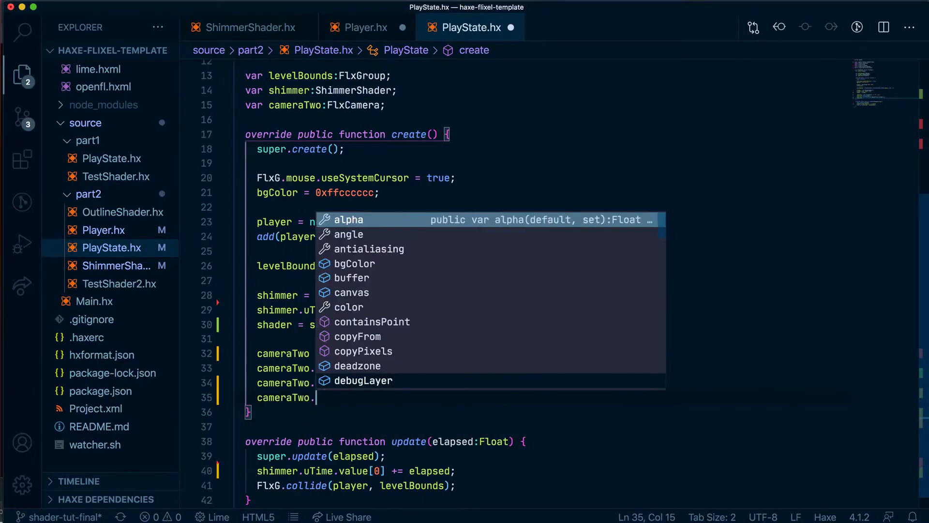
type("bgColor = F")
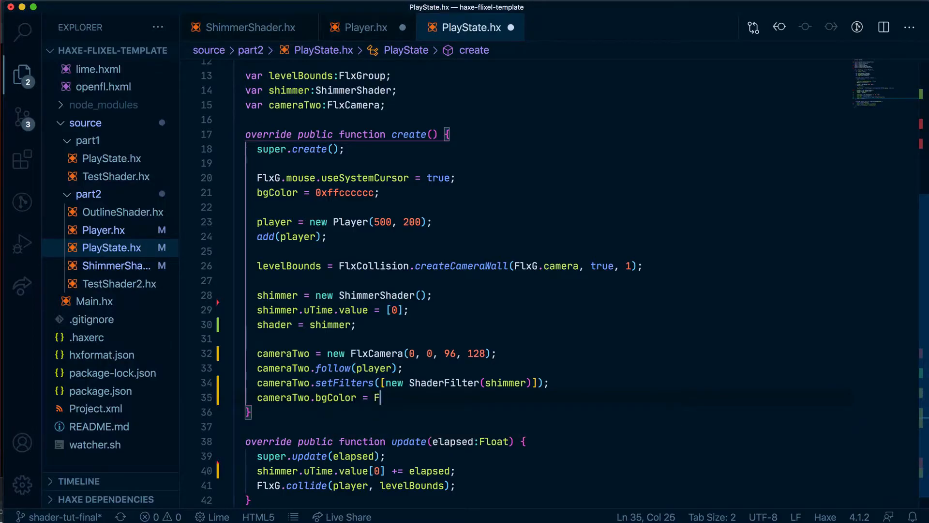
type("lxColo")
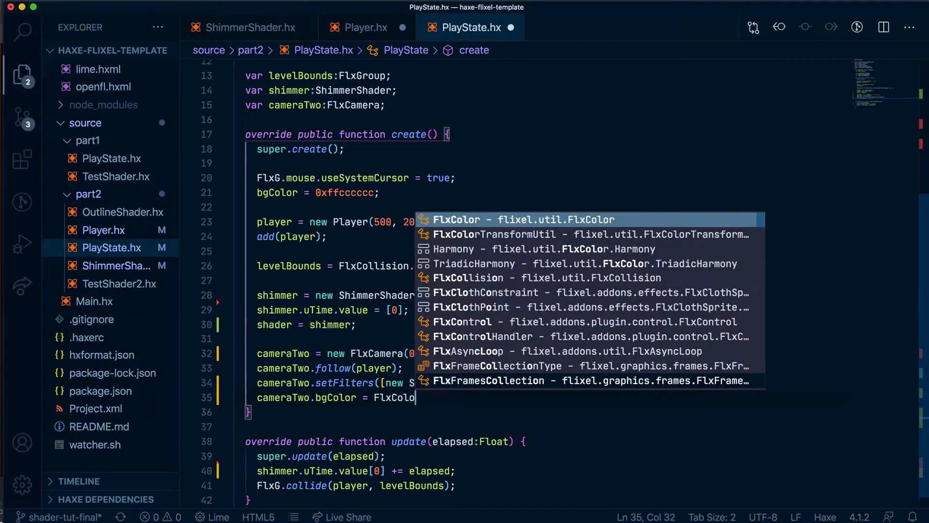
type("r.TRANSPARENT;")
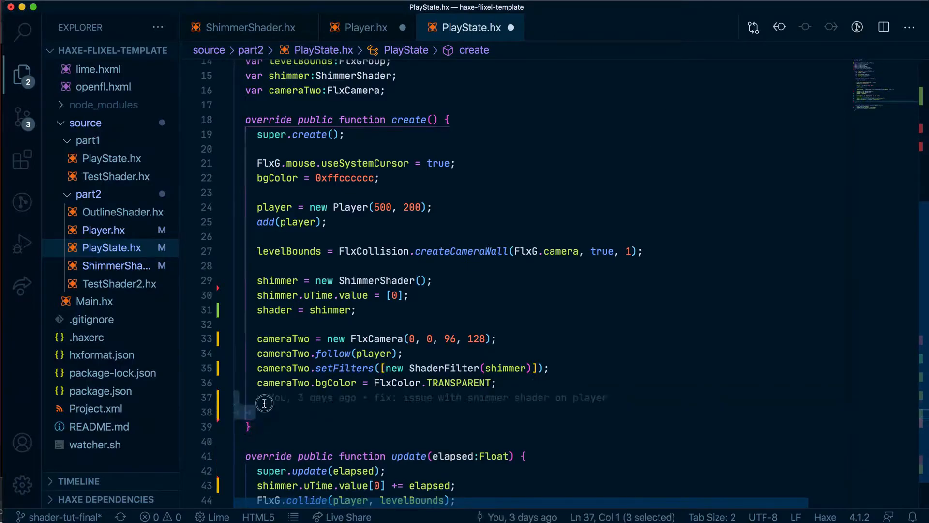
- Add FlxG.cameras.add(cameraTwo); to register the second camera
type("F")
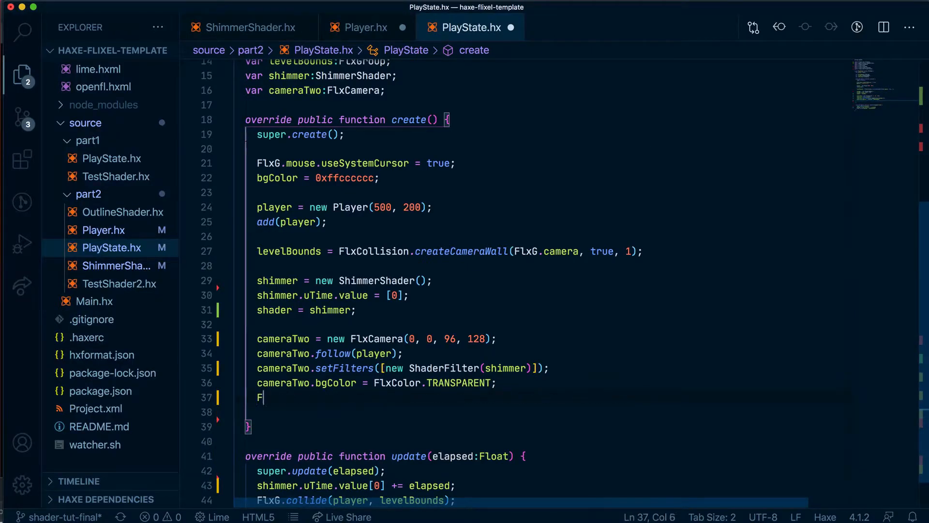
type("lxG.")
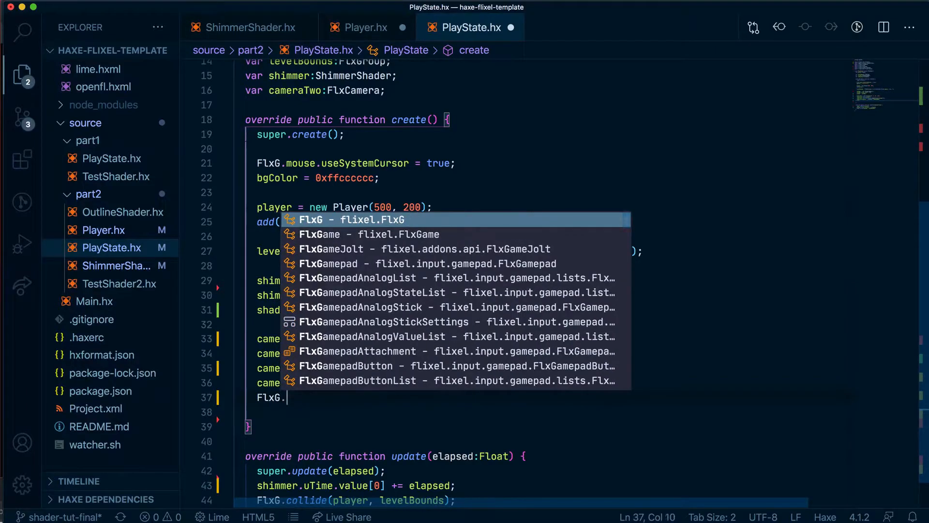
type("cameras")
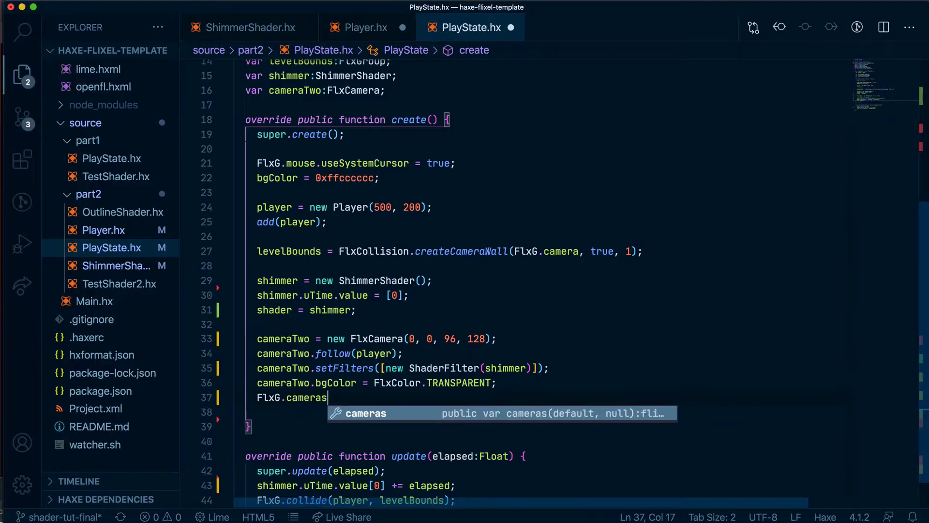
type(".add(cameraTwo);")
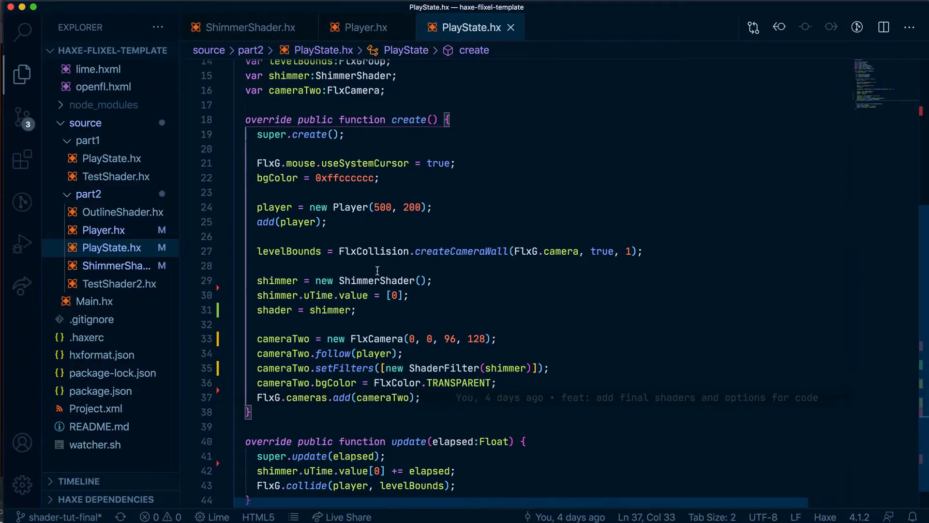
mouse_move(832, 405)
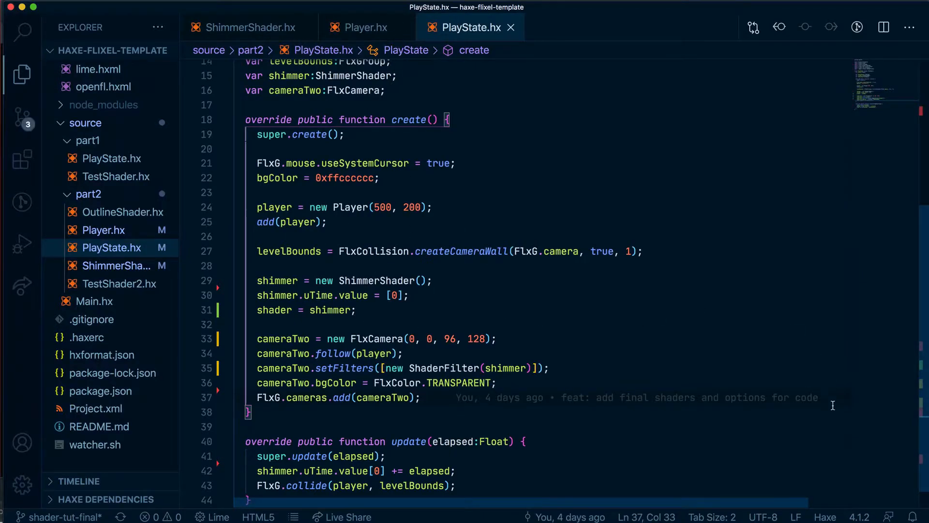
- Delete the shader = shimmer; line from create and save PlayState.hx
left_click(338, 415)
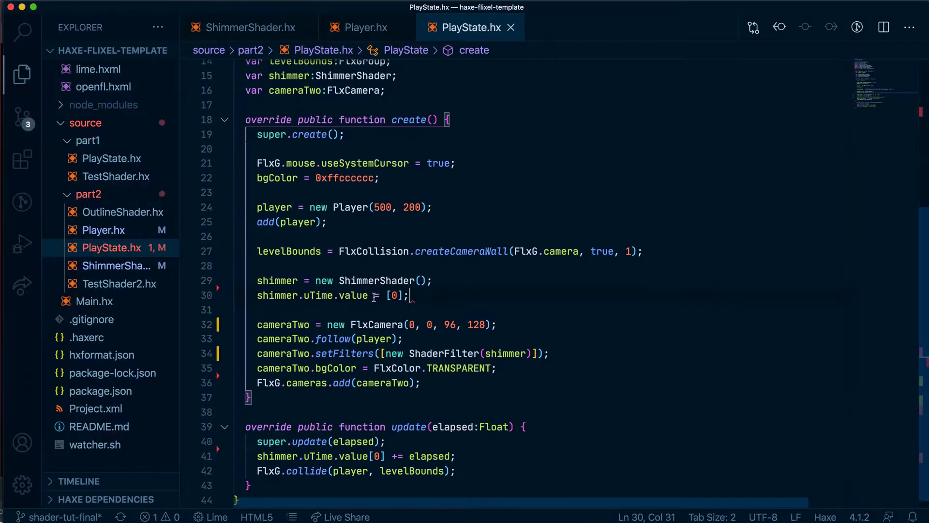
left_click(477, 295)
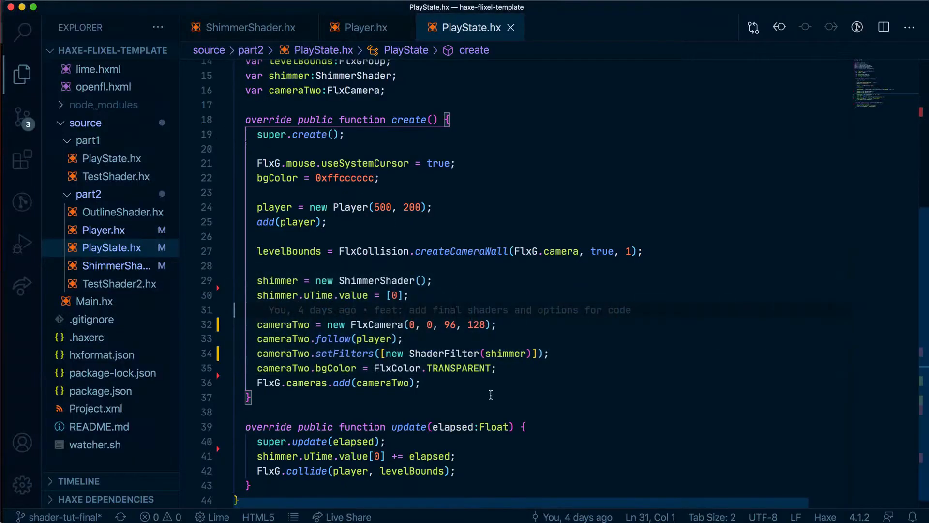
mouse_move(448, 276)
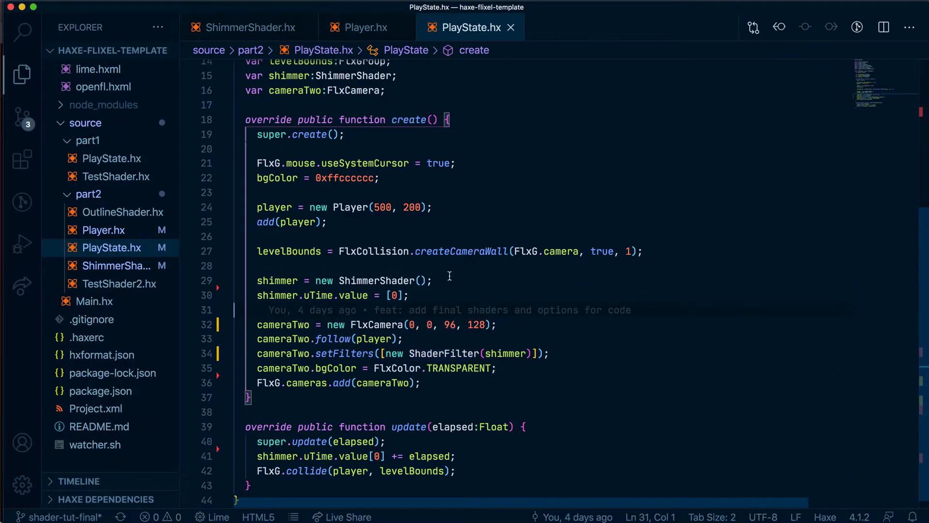
mouse_move(311, 368)
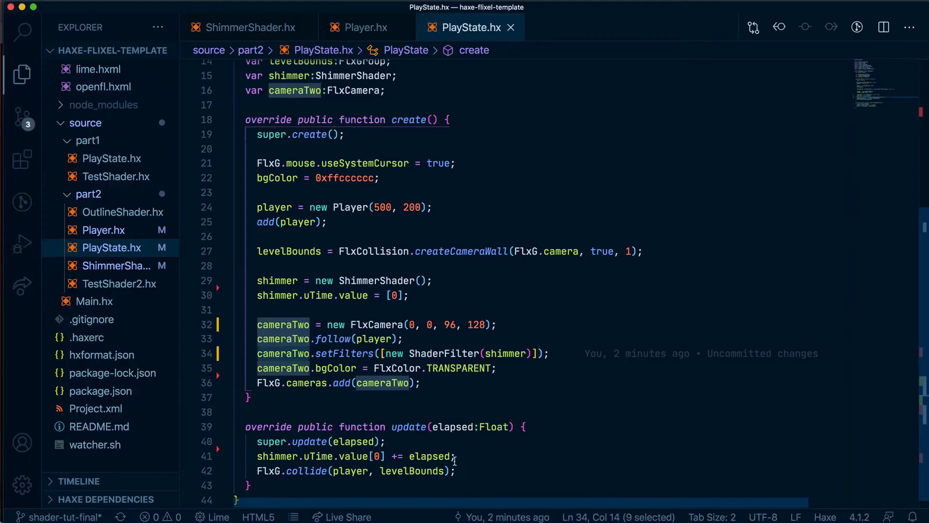
- Add cameraTwo.setPosition(player.x, player.y); in update after the shimmer time increment
type("cameraTwo.")
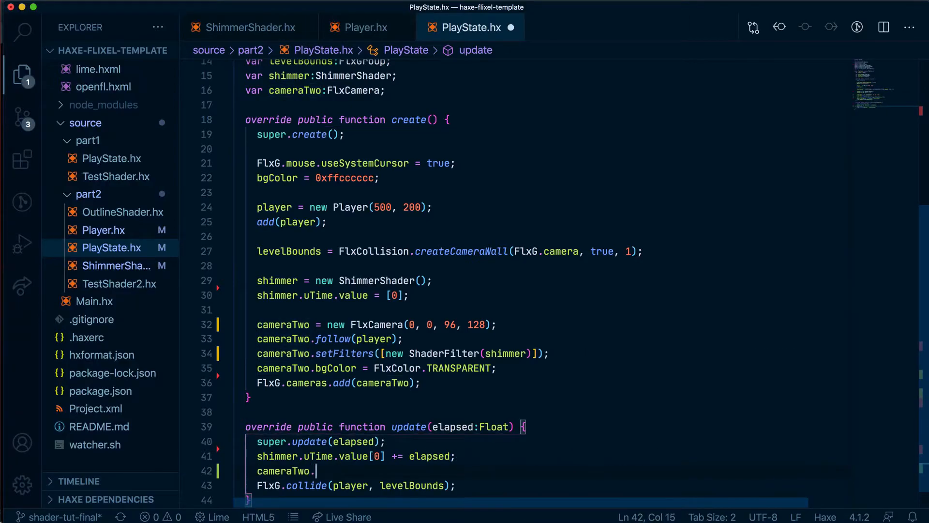
type("setPosition")
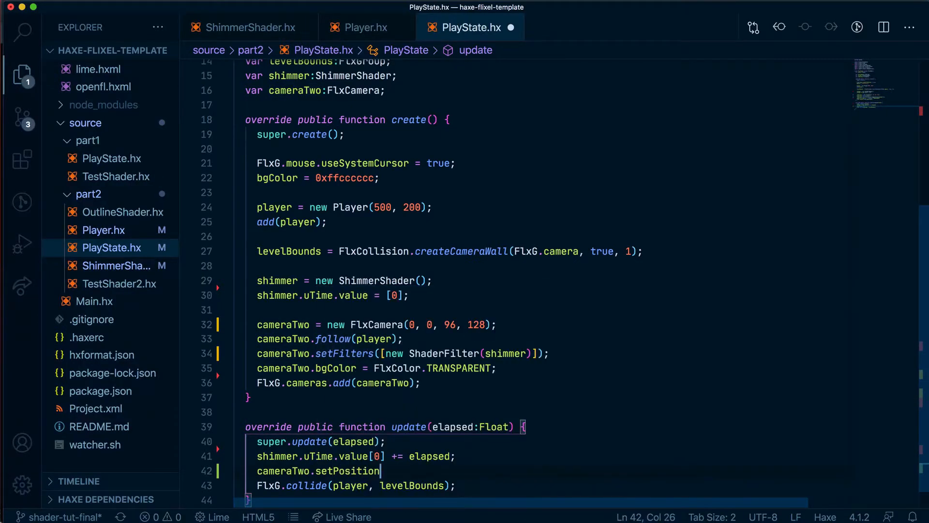
type("(")
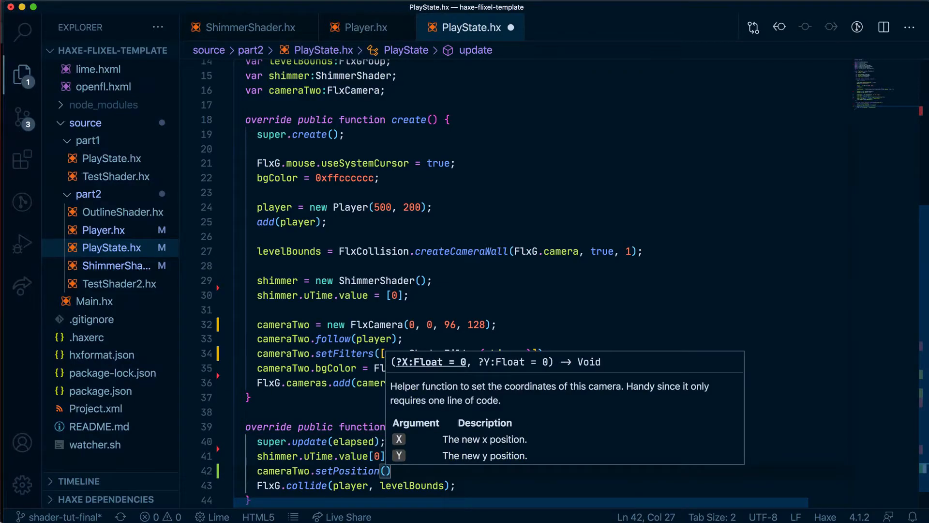
type("player.x")
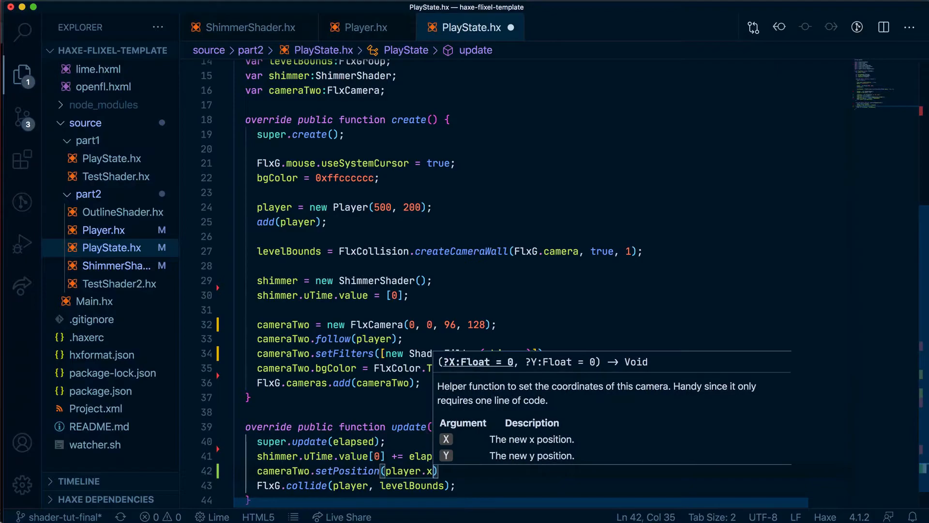
type(", player.y")
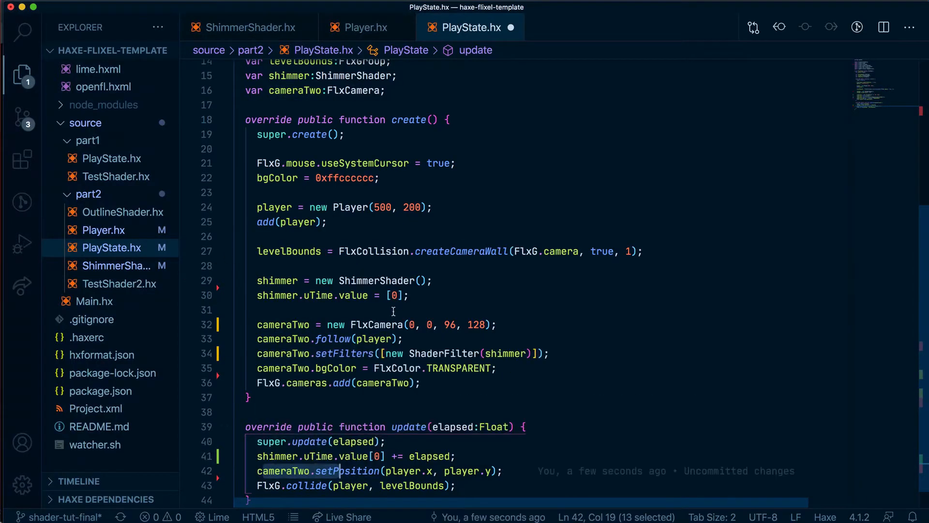
left_click(418, 324)
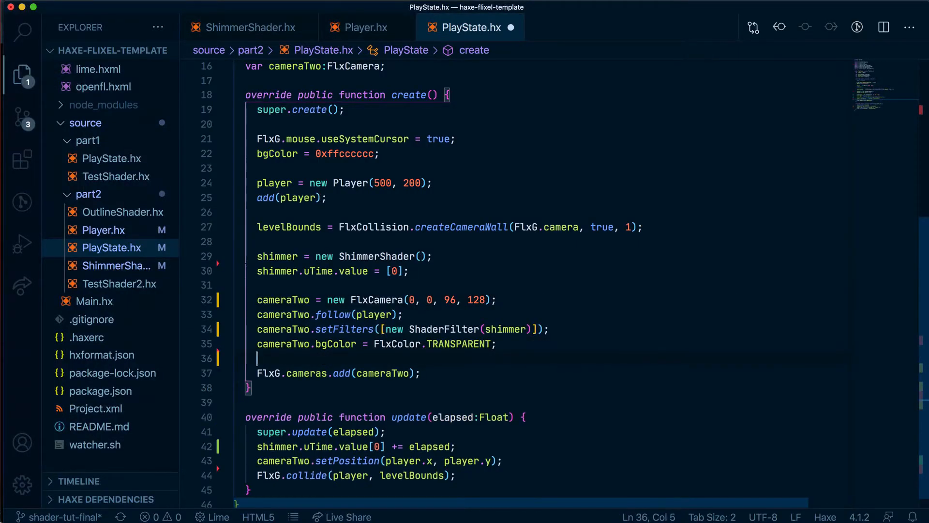
- Add player.cameras = [cameraTwo]; before FlxG.cameras.add, save, and check the game in the browser
type("player.cameras = [cameraTwo];")
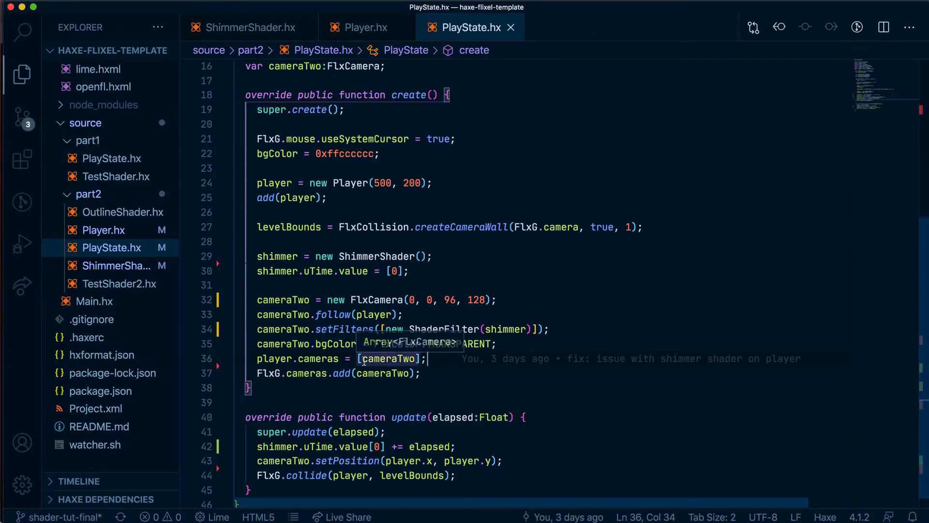
left_click(349, 322)
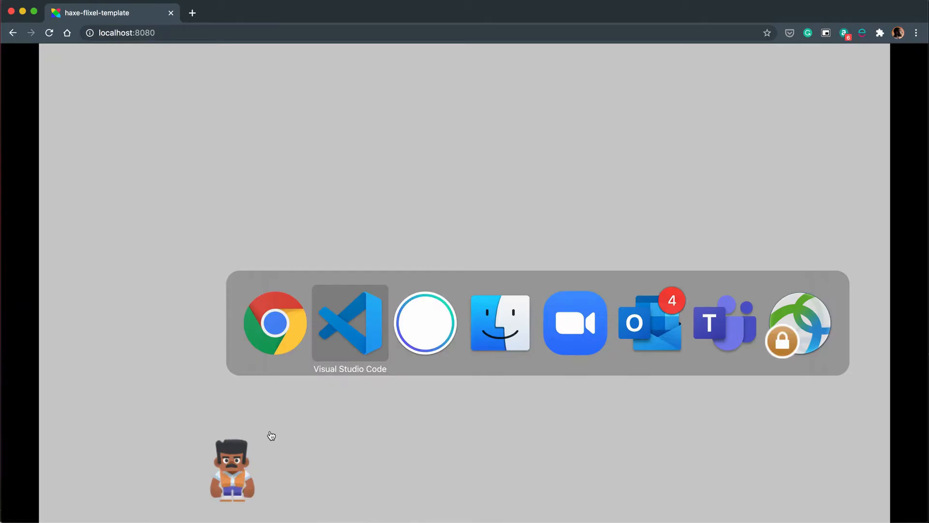
left_click(349, 322)
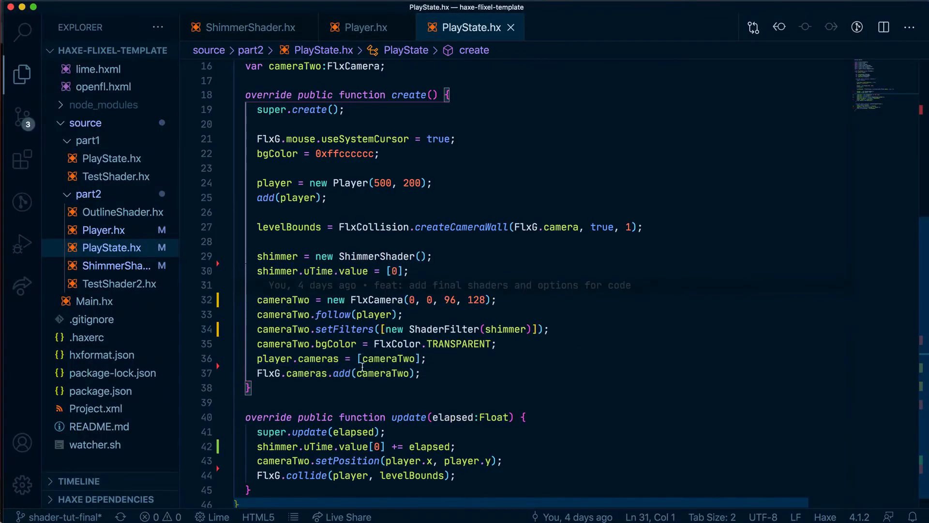
mouse_move(513, 431)
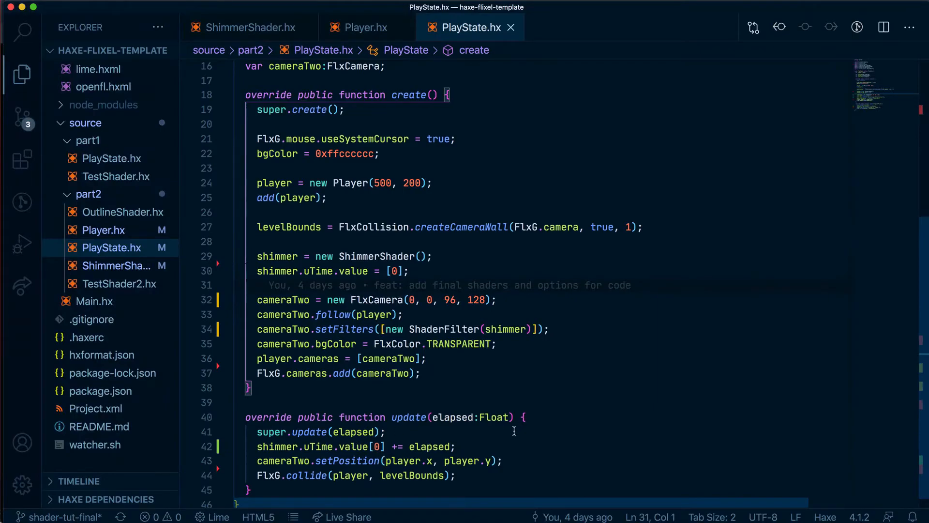
mouse_move(477, 300)
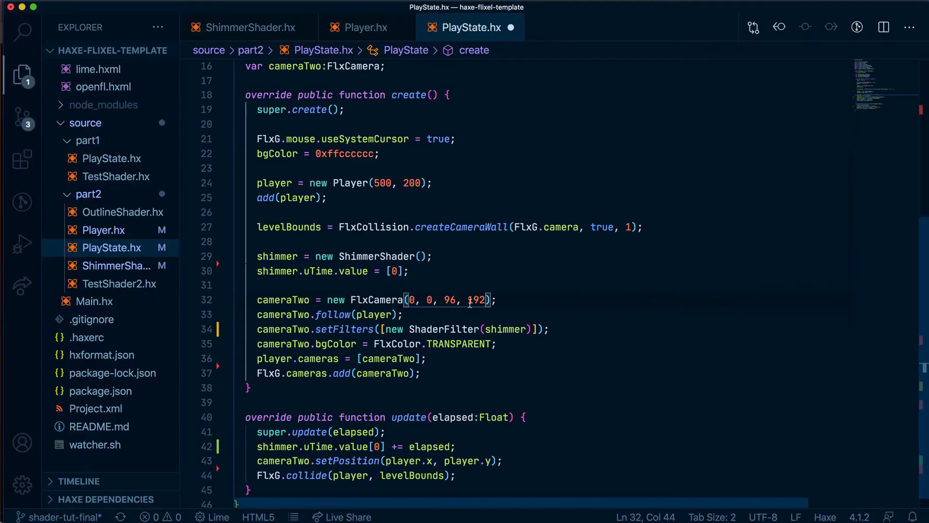
mouse_move(477, 299)
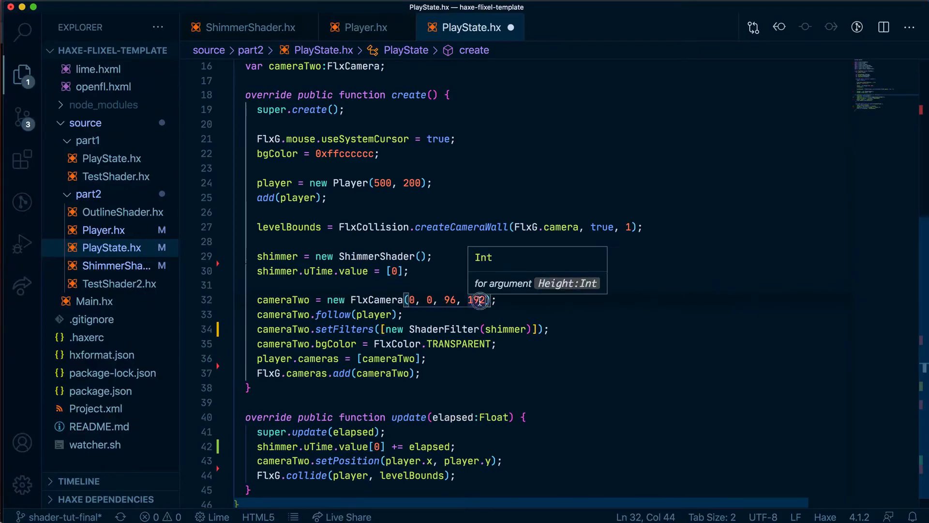
- Change cameraTwo's FlxCamera height argument from 128 to 192
double_click(477, 299)
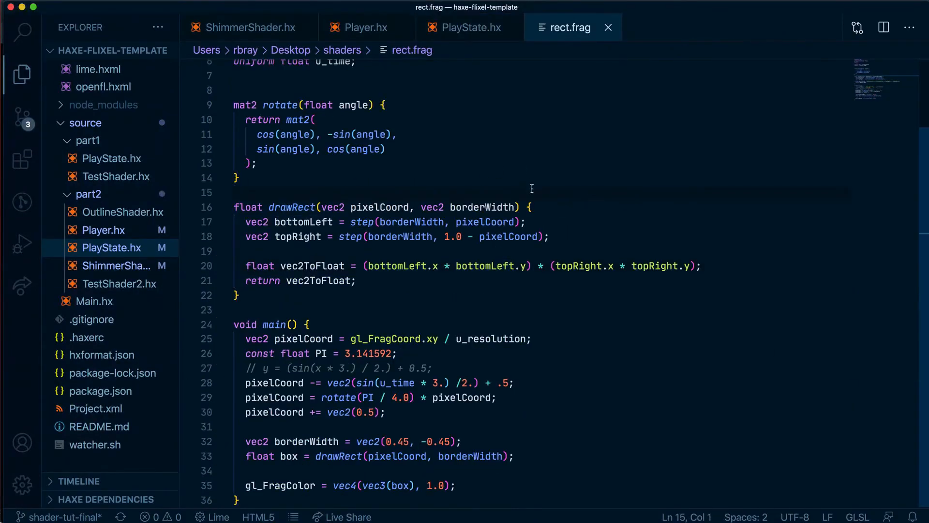
mouse_move(511, 236)
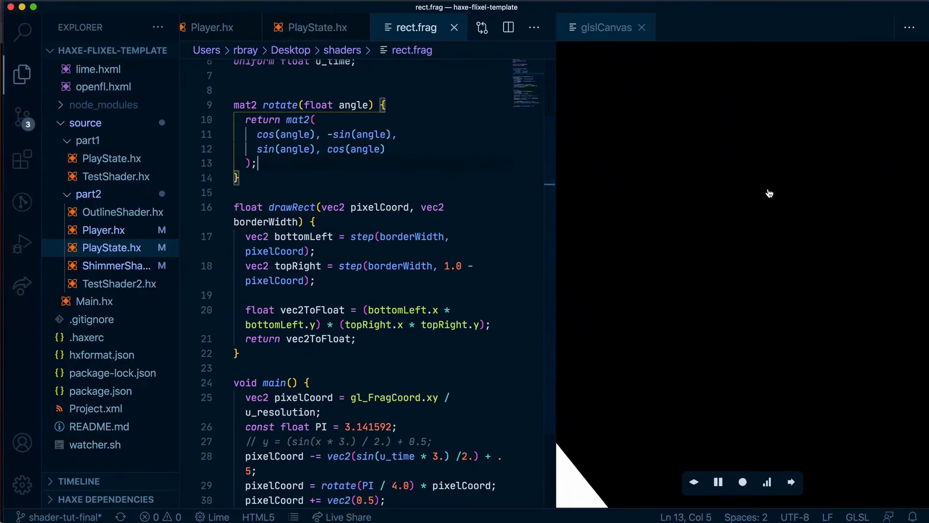
mouse_move(572, 137)
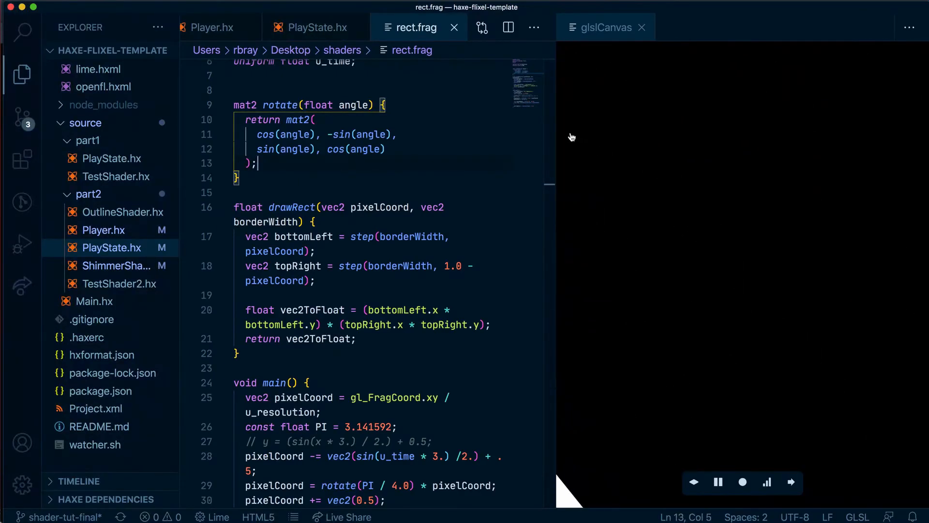
mouse_move(562, 76)
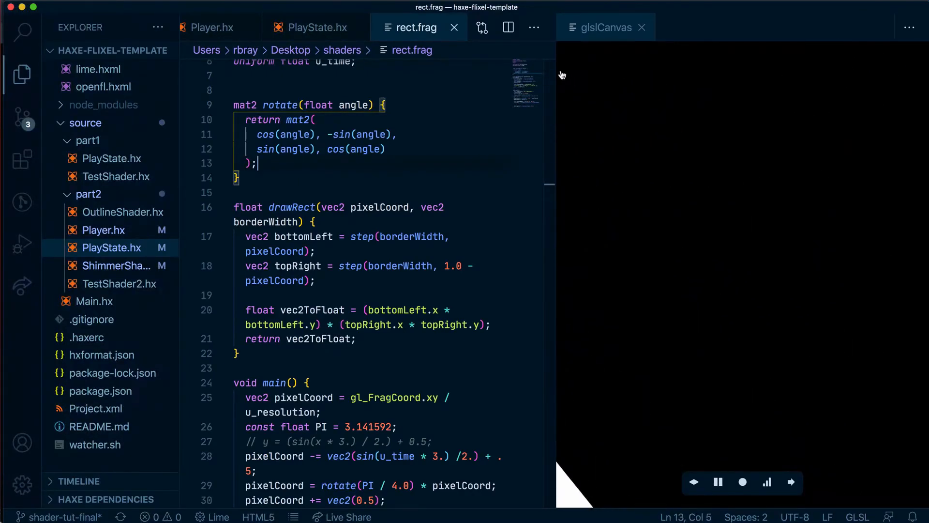
mouse_move(597, 81)
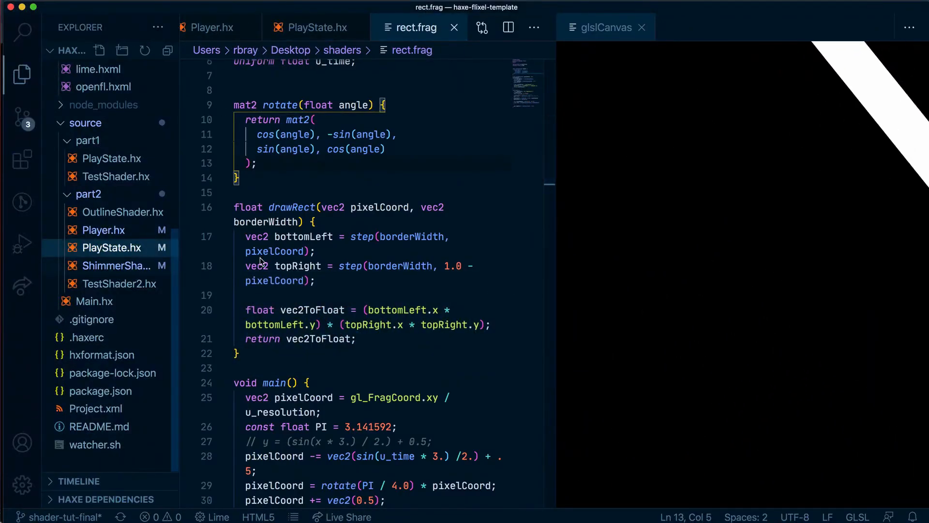
- Show ShimmerShader.hx beside the glslCanvas preview of rect.frag's rotating rectangle
left_click(113, 265)
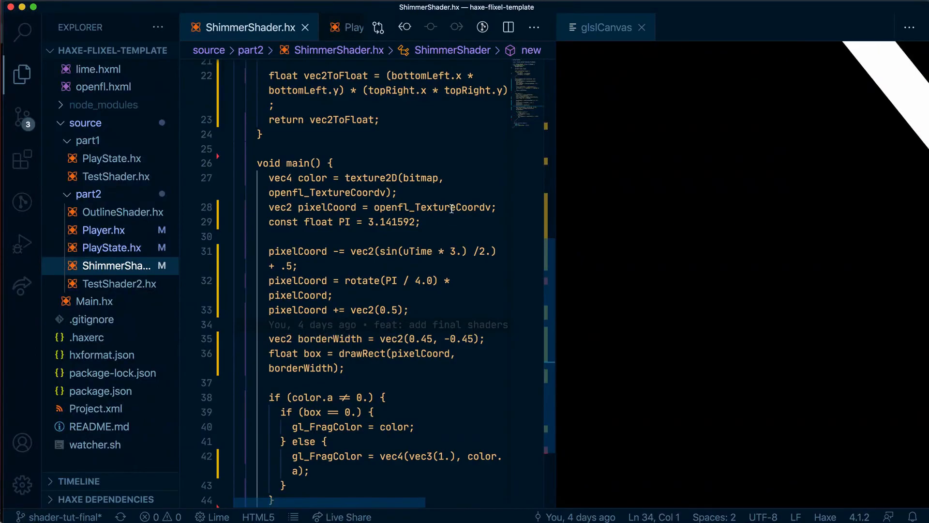